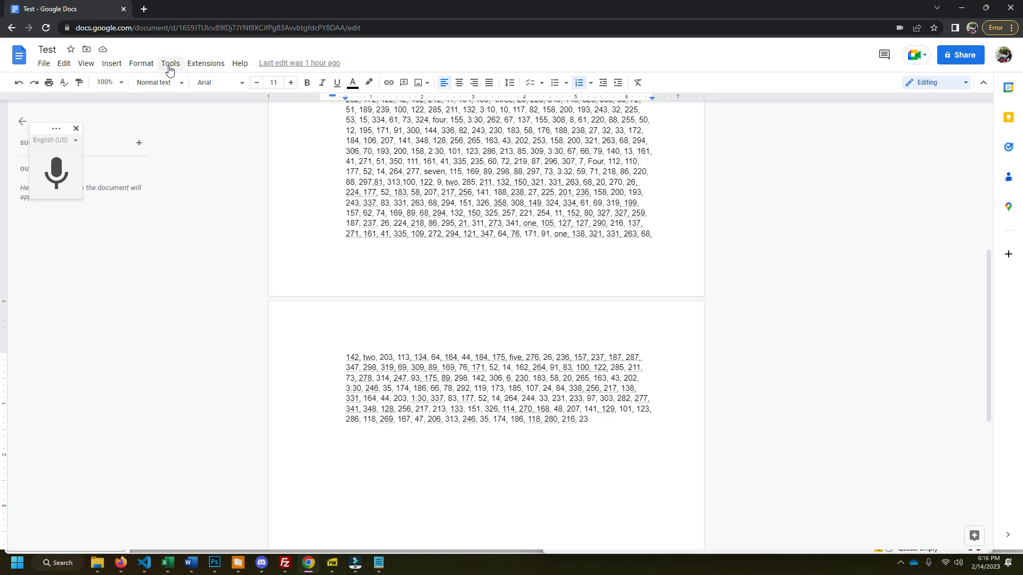
Voice-dictate more card numbers (158, 200, 337, 83, 331) at the end of the Google Docs list.
left_click(169, 63)
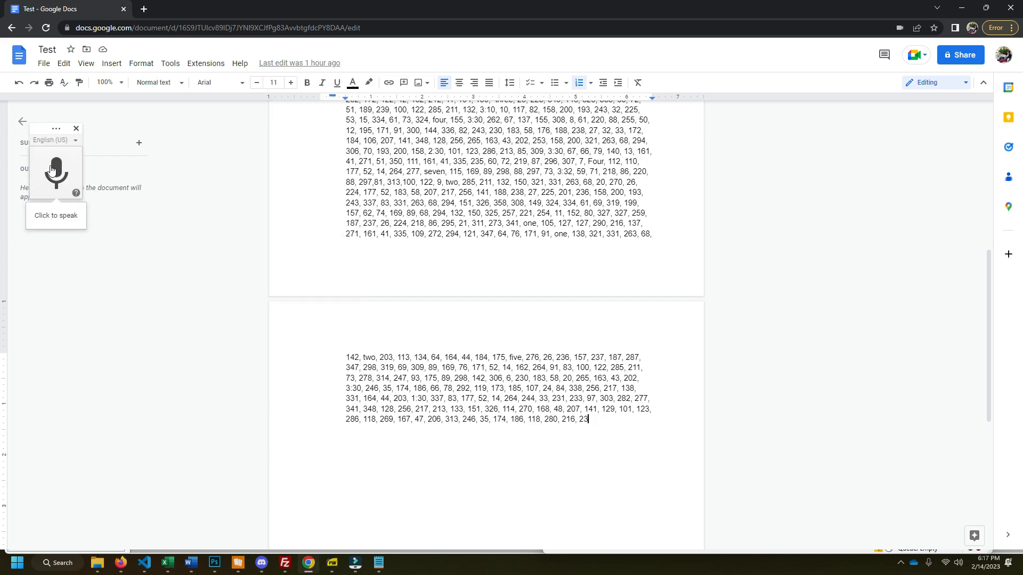
mouse_move(133, 191)
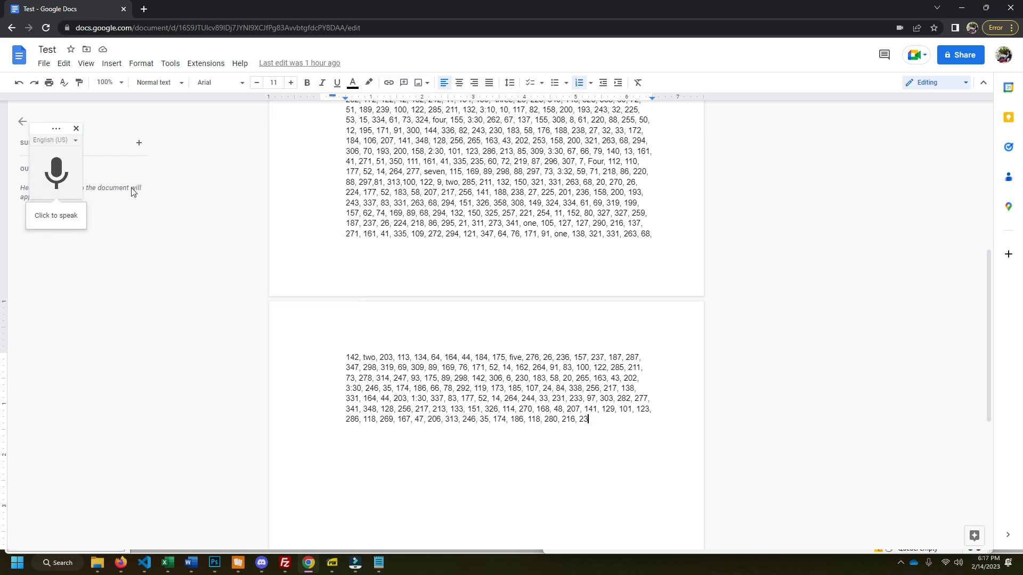
left_click(55, 172)
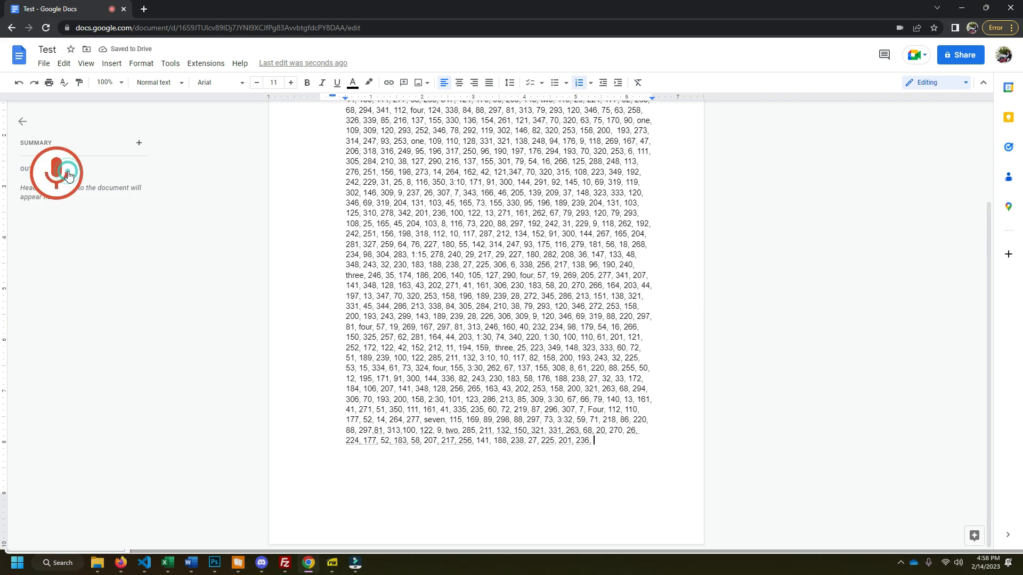
left_click(56, 170)
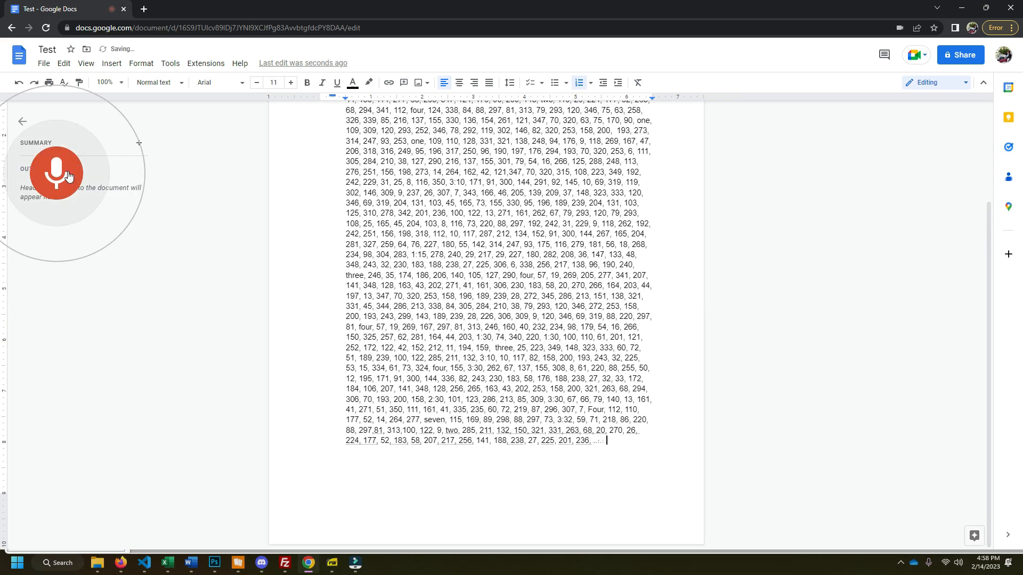
type("158, 200, 193,")
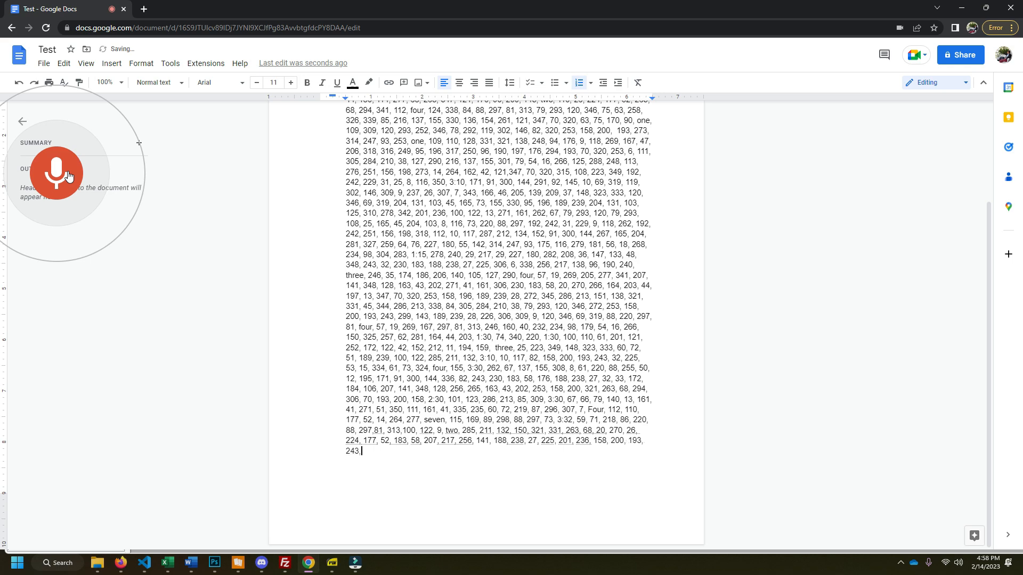
type("337,..")
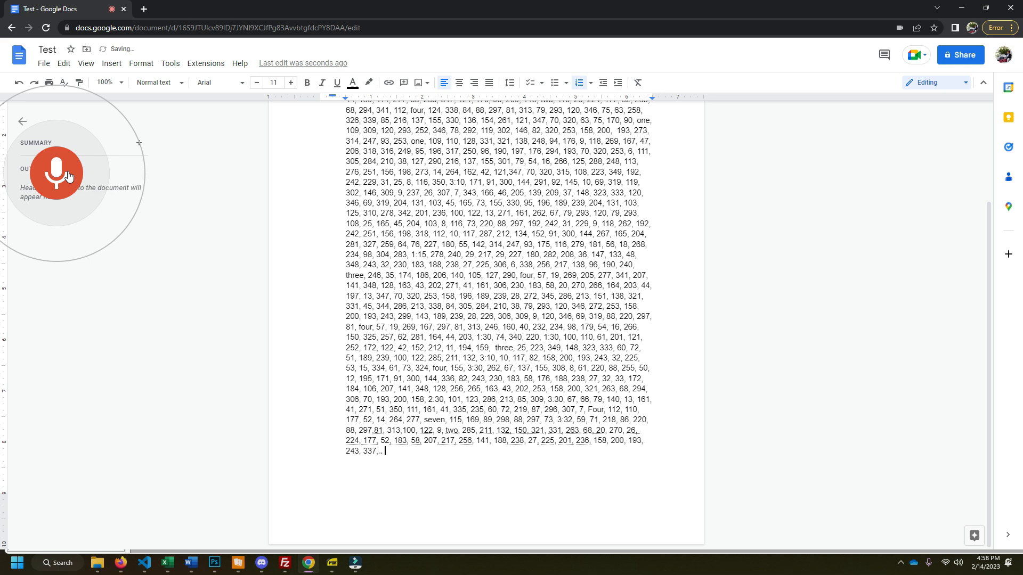
type("83, 331, 263, 68, 294, 151, 326, 358, 308, 149, 324, 334, 61, 69, 319, 199,")
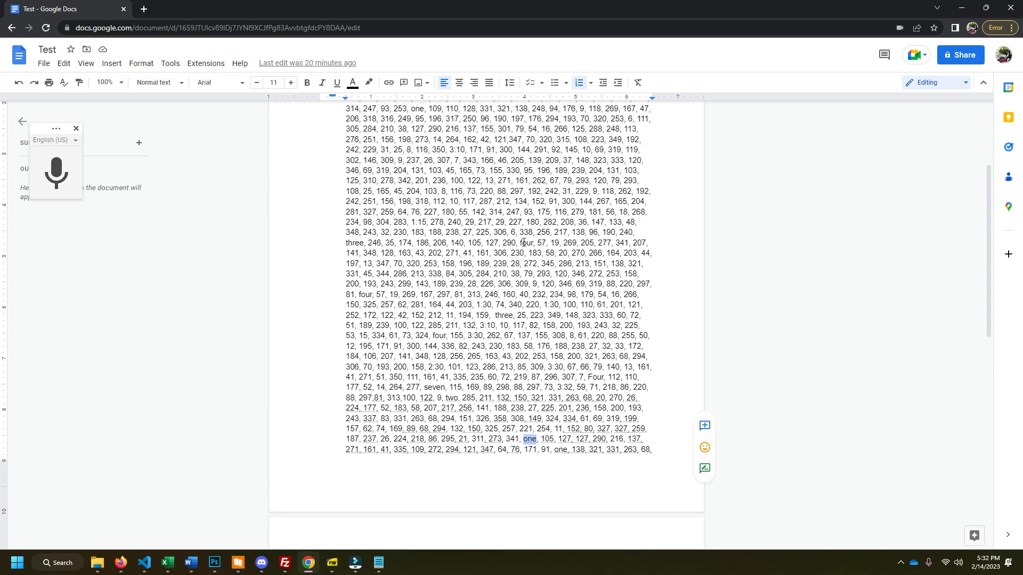
double_click(525, 242)
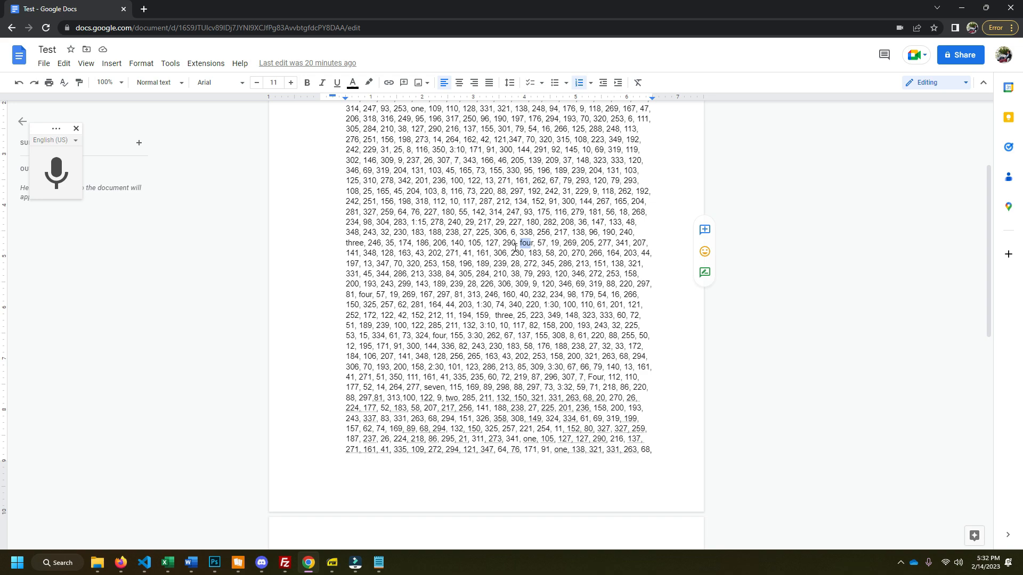
double_click(502, 315)
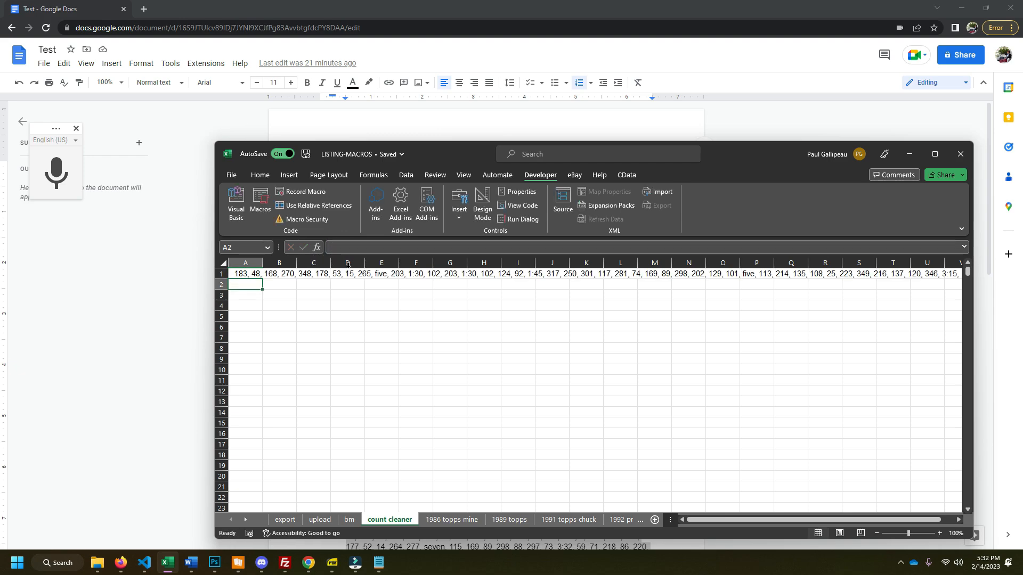
Run the countCleaner macro on A1 so spelled-out numbers and times become digits.
left_click(245, 274)
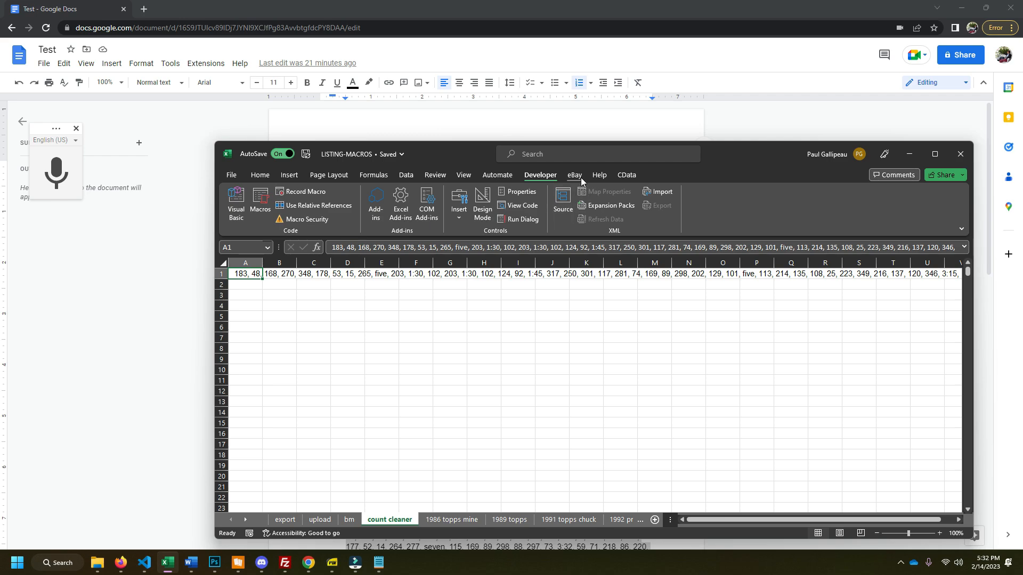
left_click(573, 173)
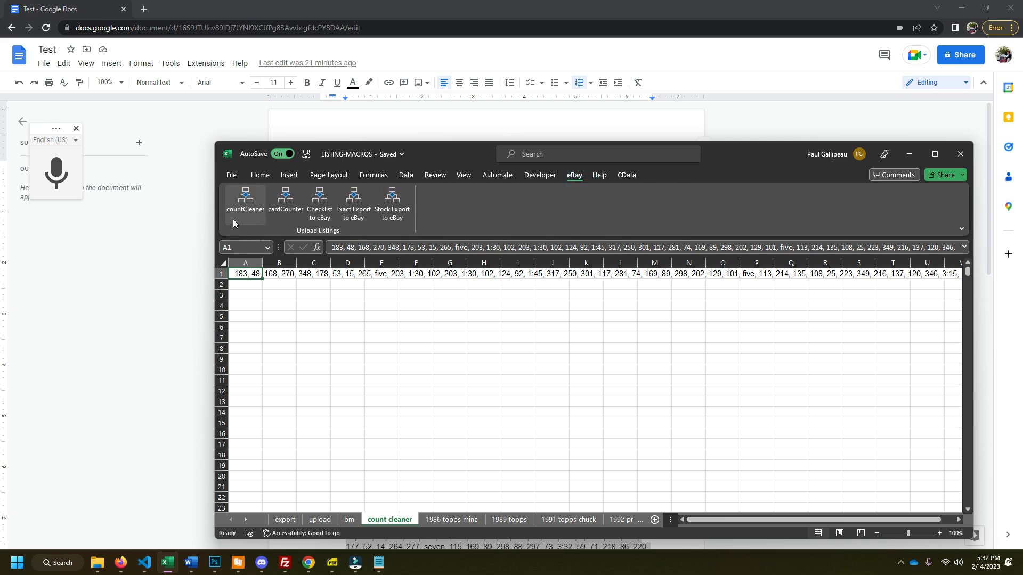
left_click(245, 200)
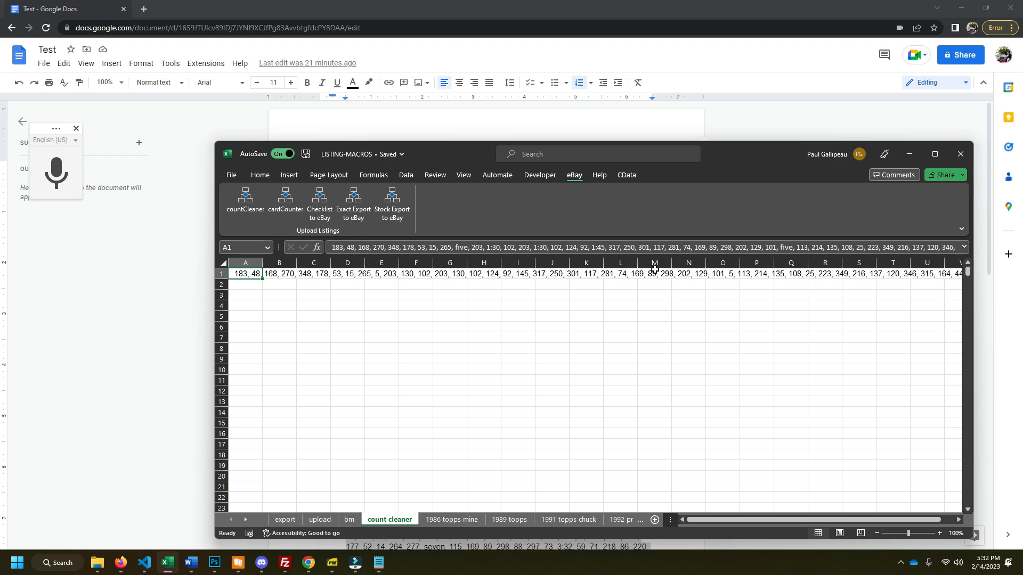
mouse_move(270, 270)
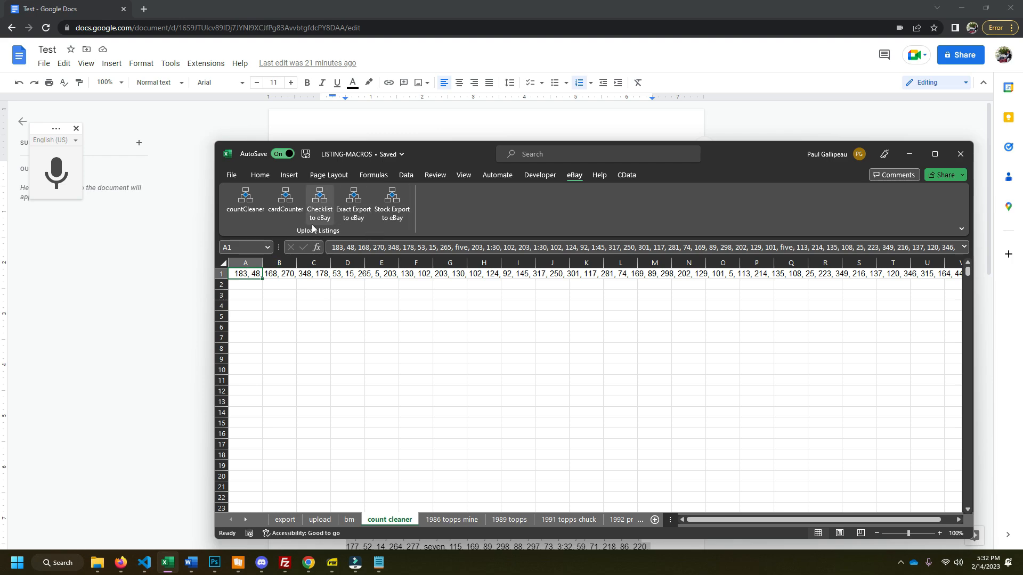
Split row 1 by comma and space with Text to Columns and paste it transposed down column A.
left_click(406, 174)
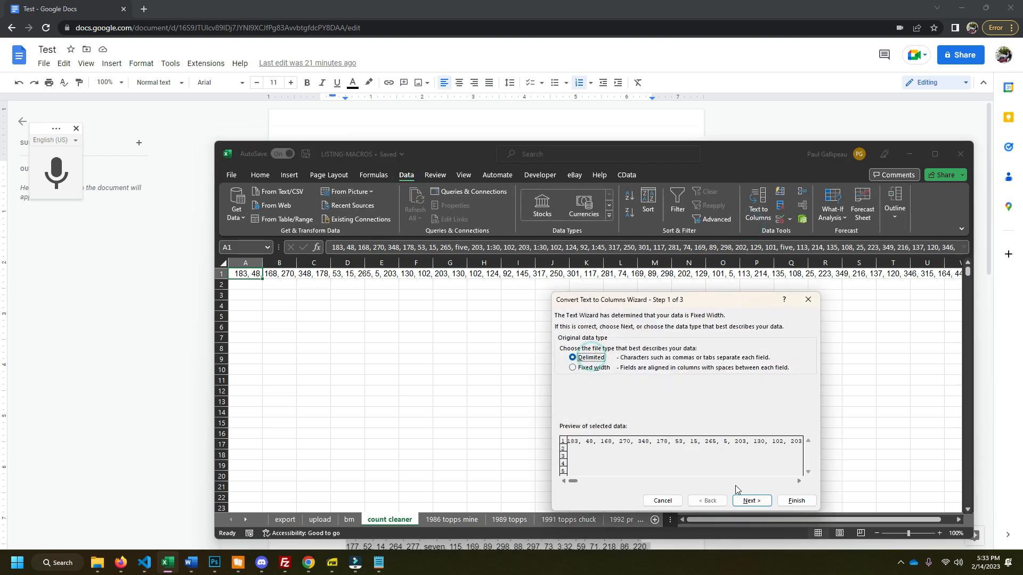
left_click(751, 500)
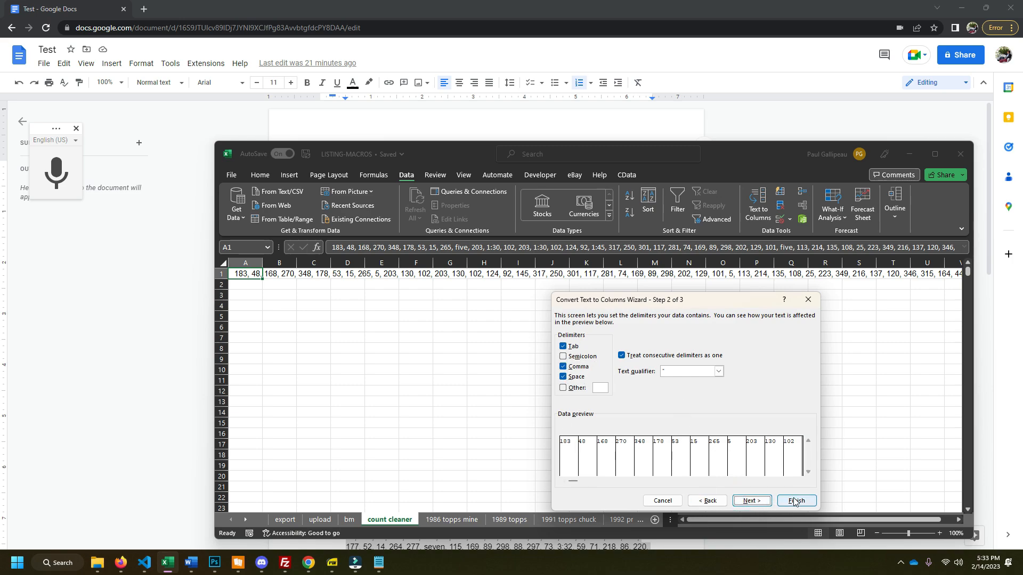
left_click(794, 501)
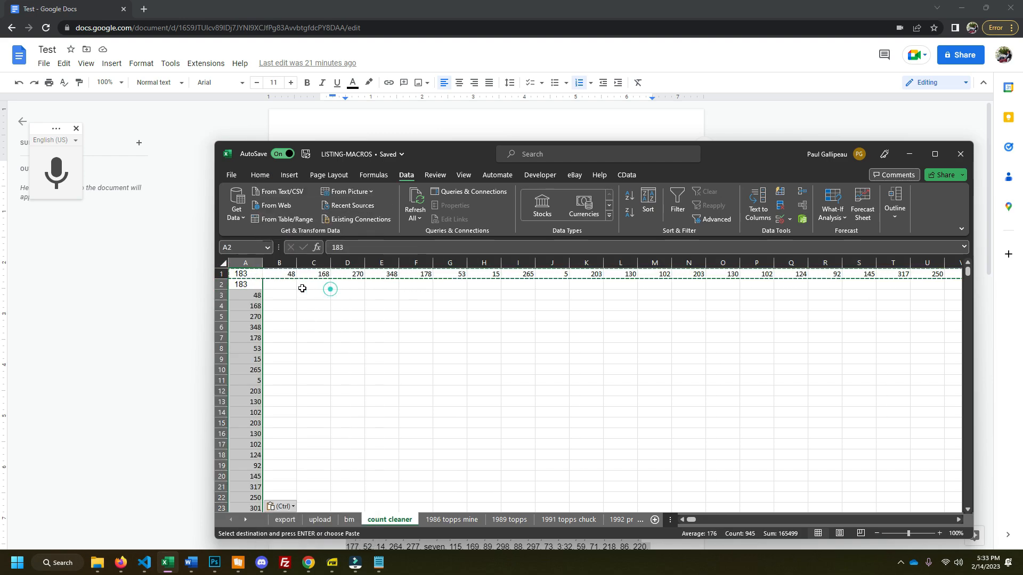
right_click(301, 289)
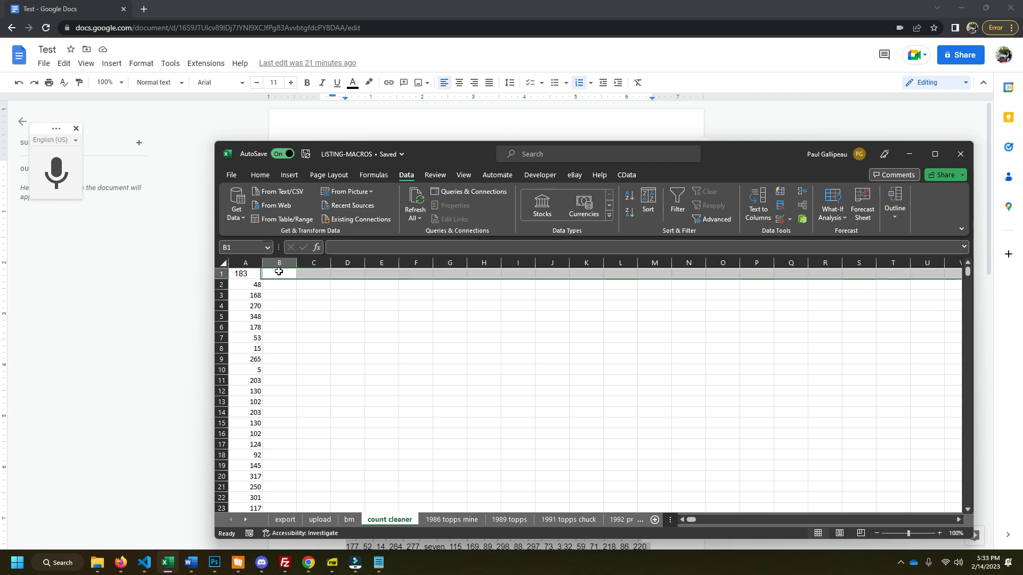
Run the cardCounter macro with a set size of 550 to list numbers 1–550 with counts.
left_click(573, 174)
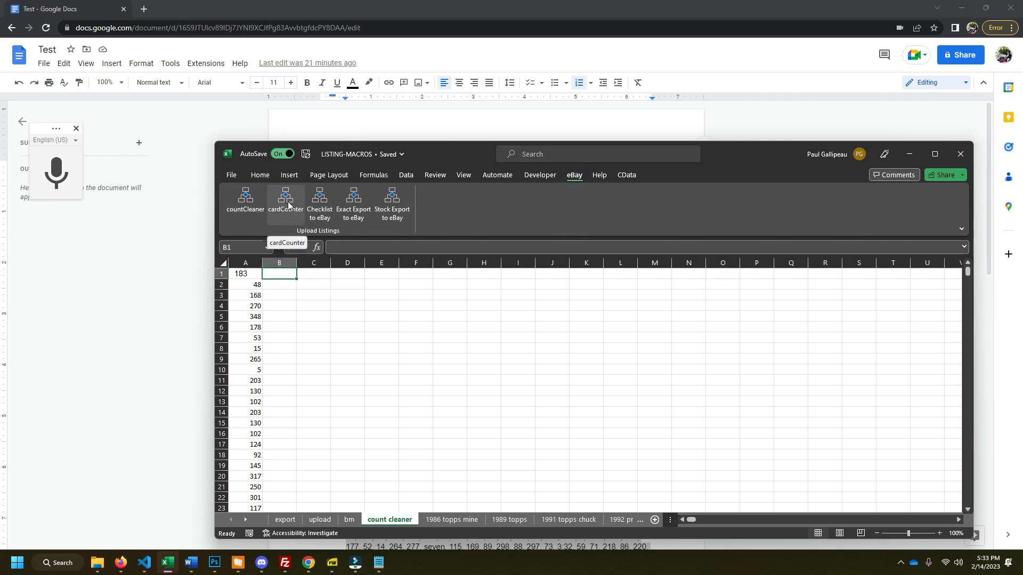
left_click(285, 199)
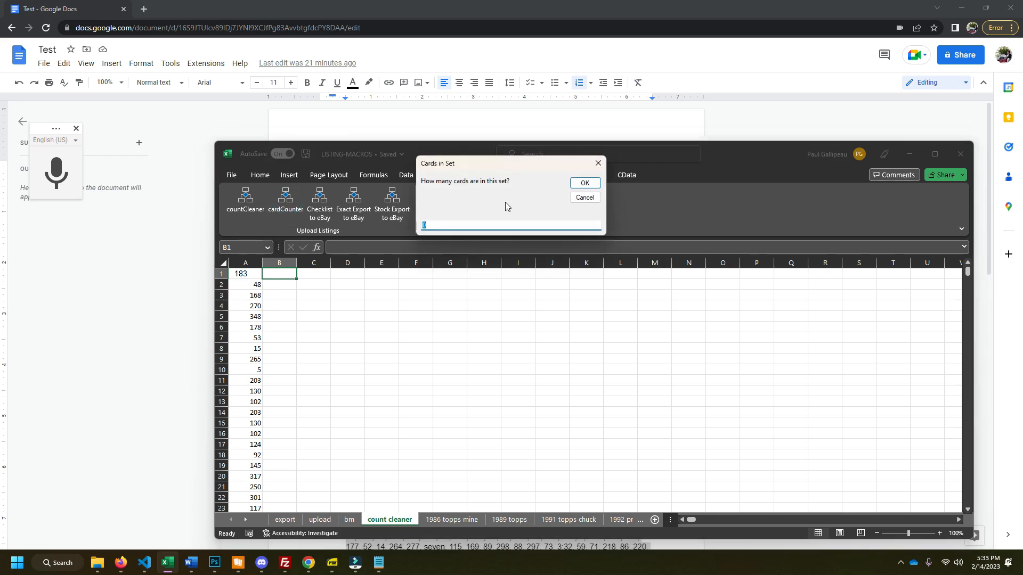
type("550")
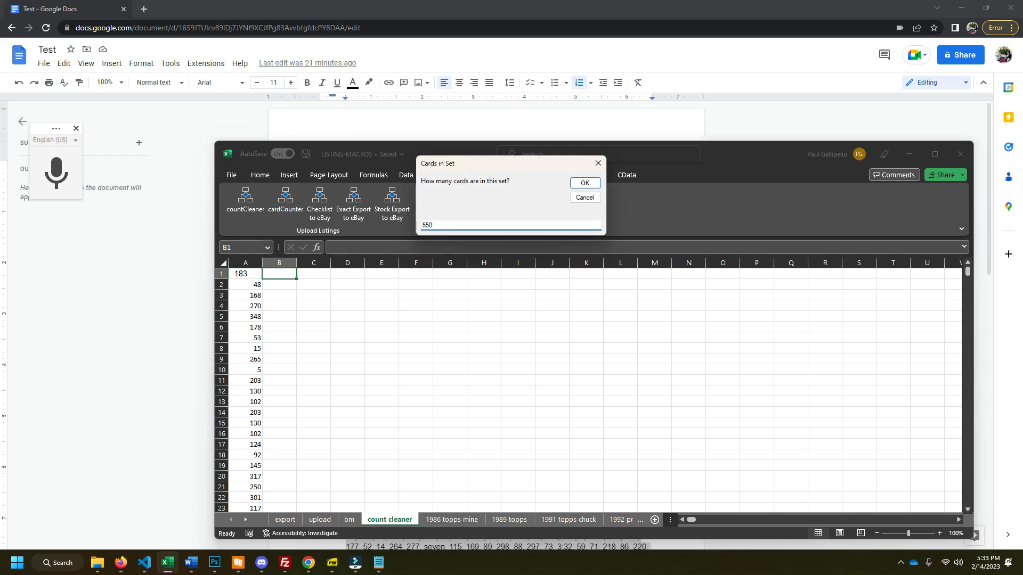
left_click(583, 182)
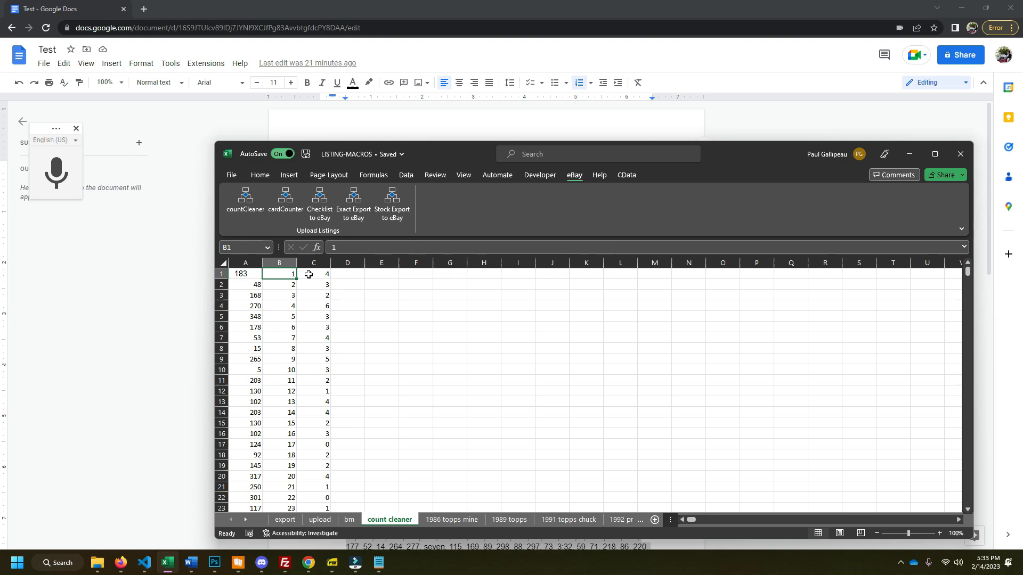
Check the COUNTIF formulas and column A entry count, then move to the bm checklist sheet.
left_click(314, 295)
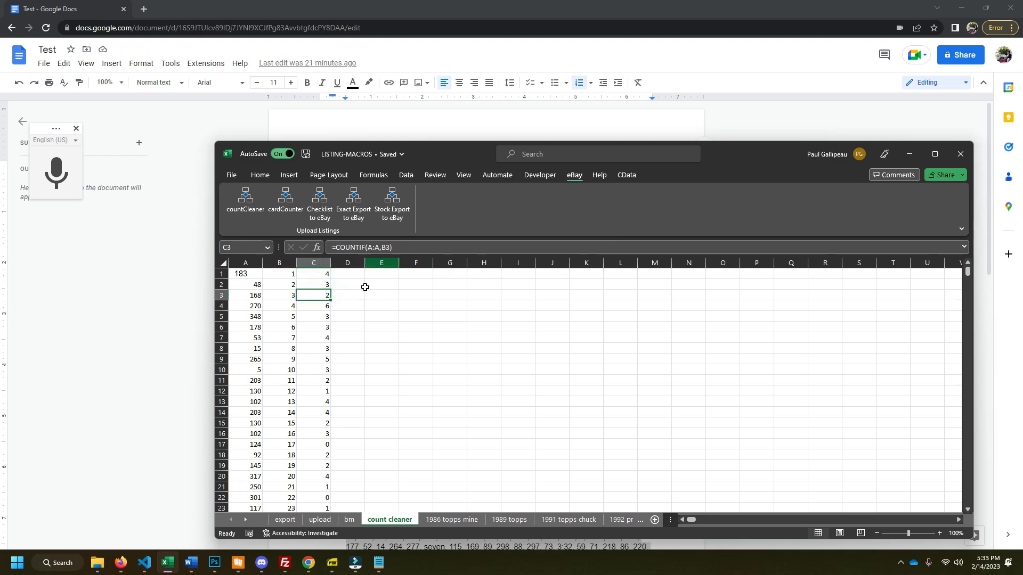
left_click(348, 283)
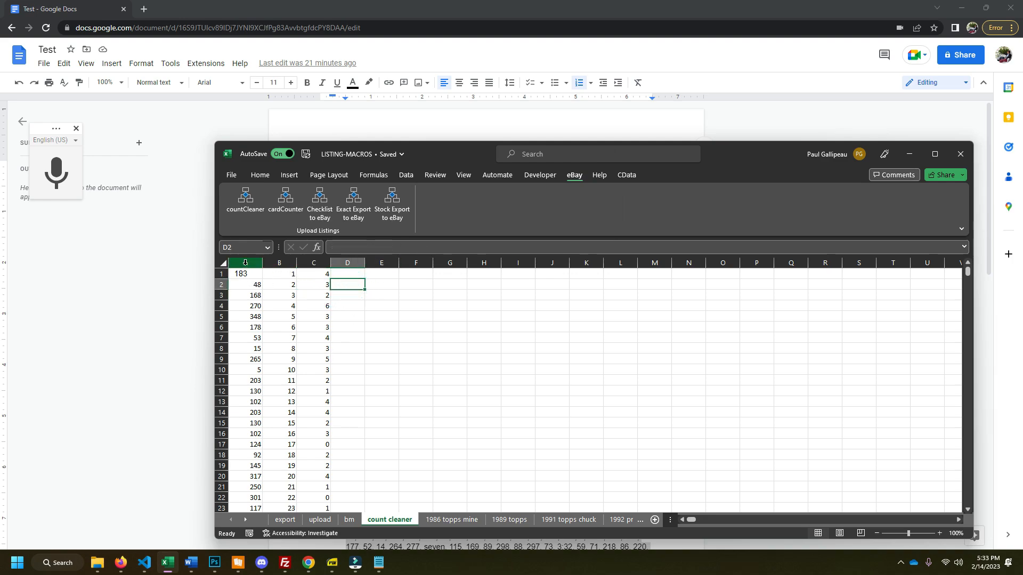
left_click(245, 262)
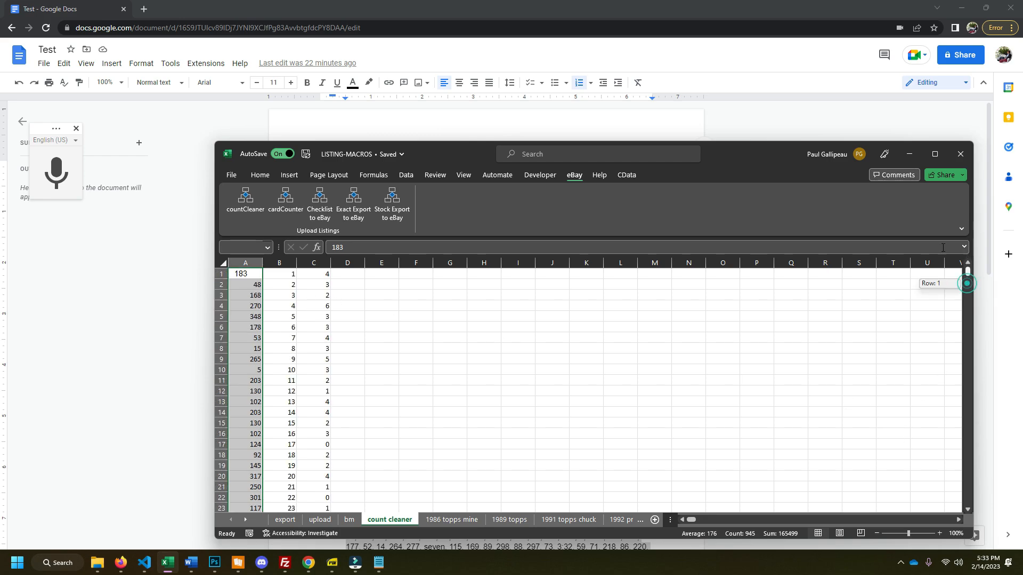
left_click(292, 273)
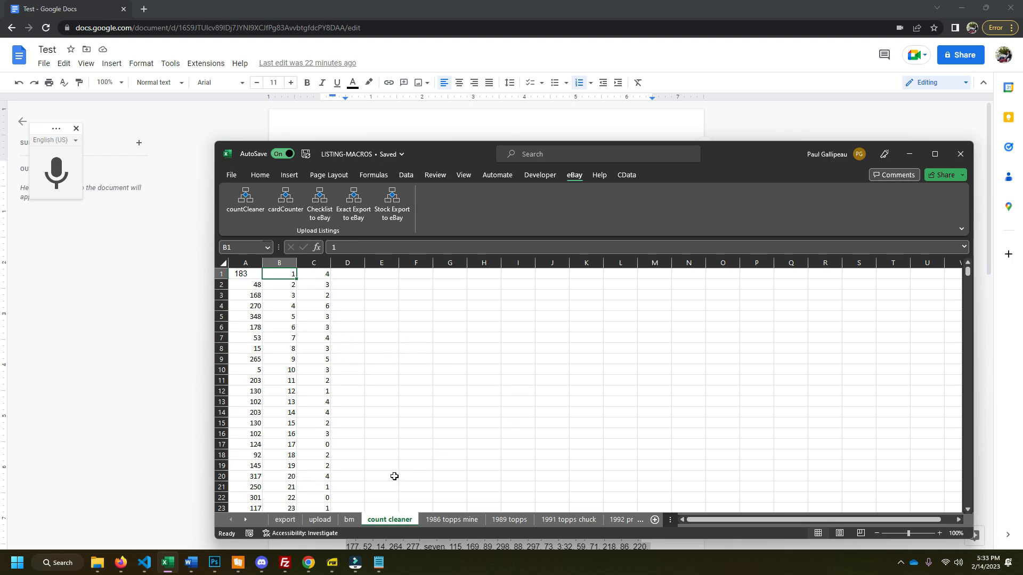
left_click(350, 519)
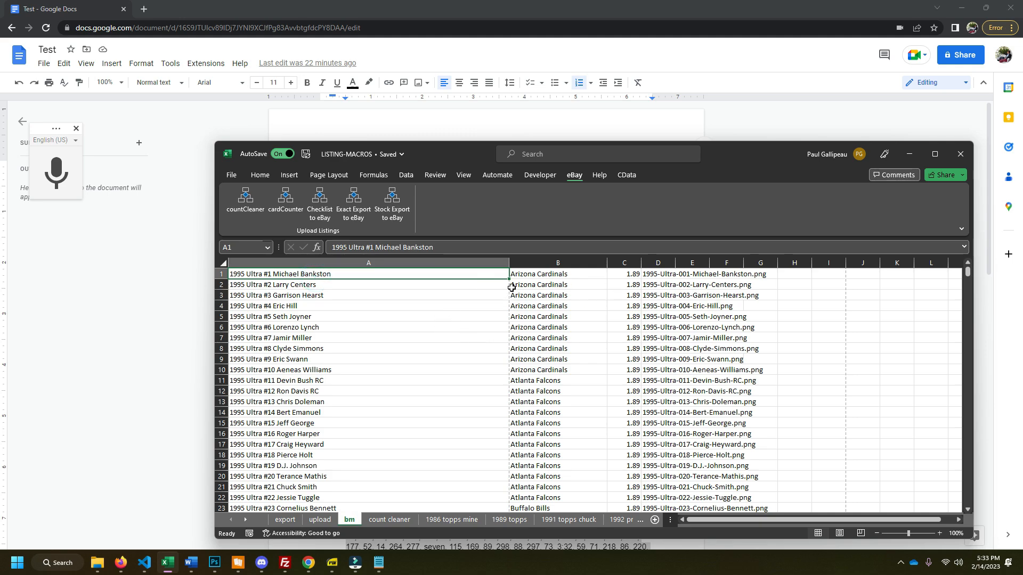
mouse_move(639, 270)
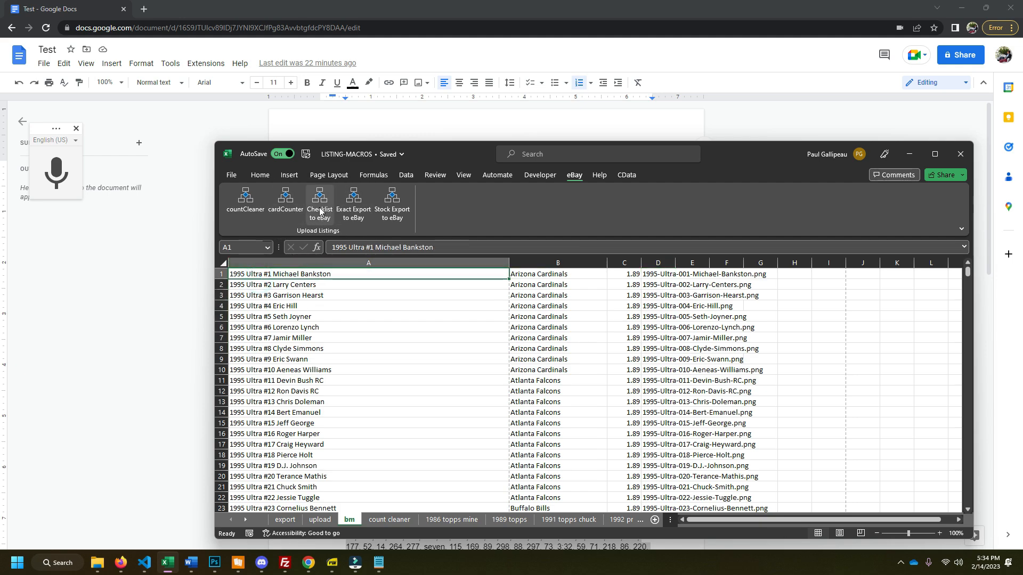
Run the checklist-to-eBay macro from the bm sheet to produce a blank upload sheet.
left_click(320, 520)
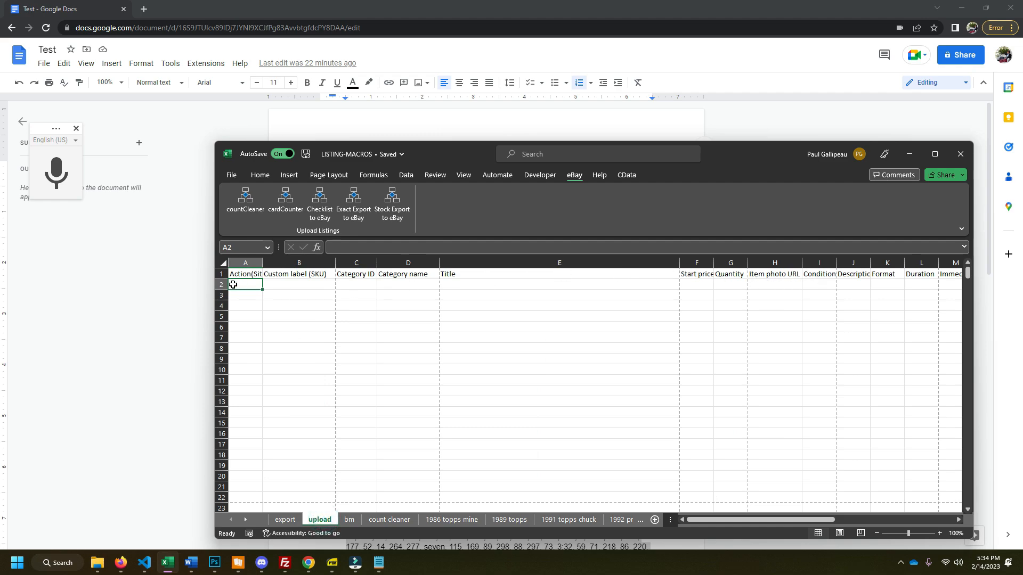
mouse_move(484, 395)
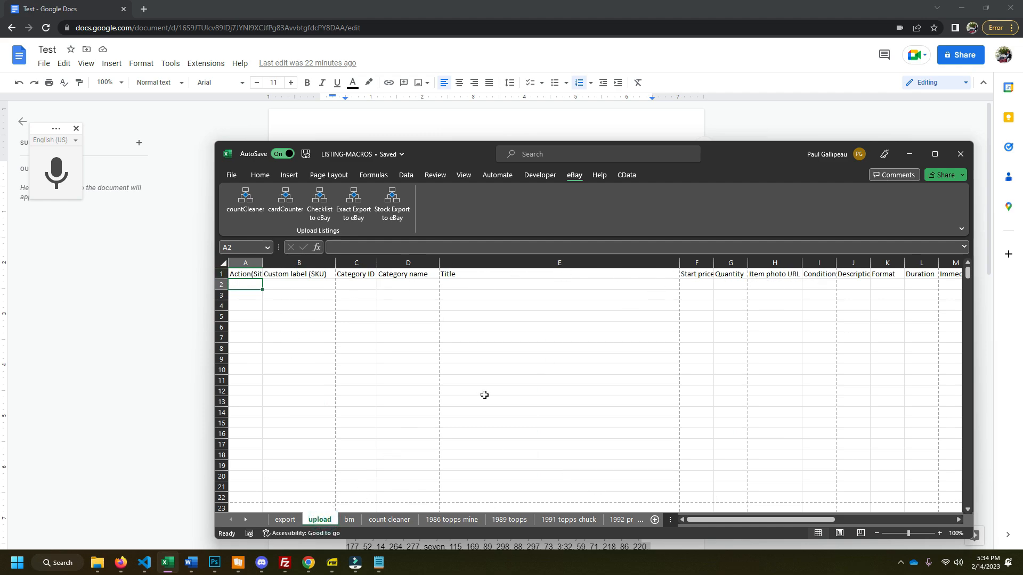
mouse_move(354, 373)
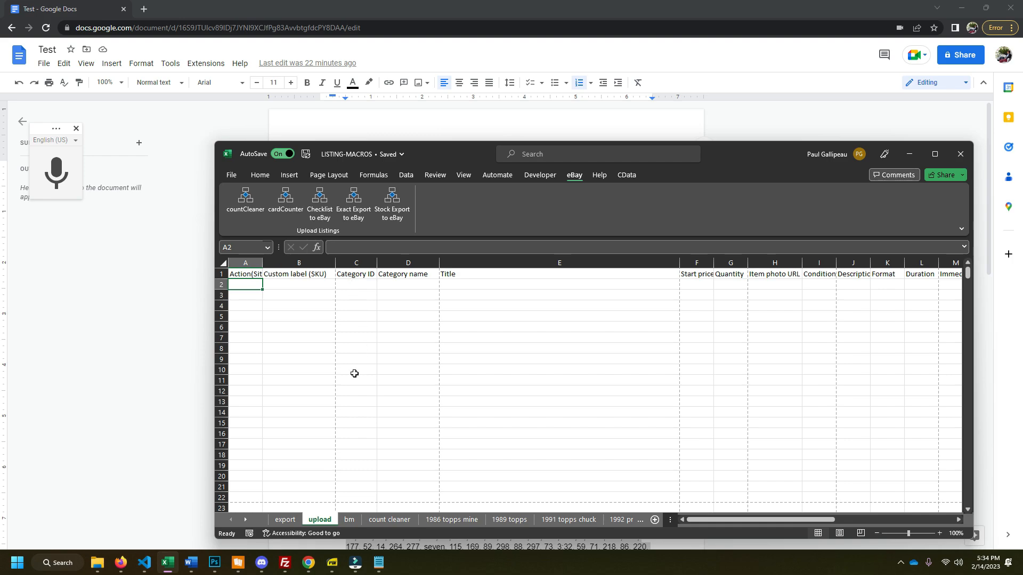
Enter SKU '1996 Fleer Ultra Football - Chuck' in B2 and fill it down the Custom label column.
left_click(349, 519)
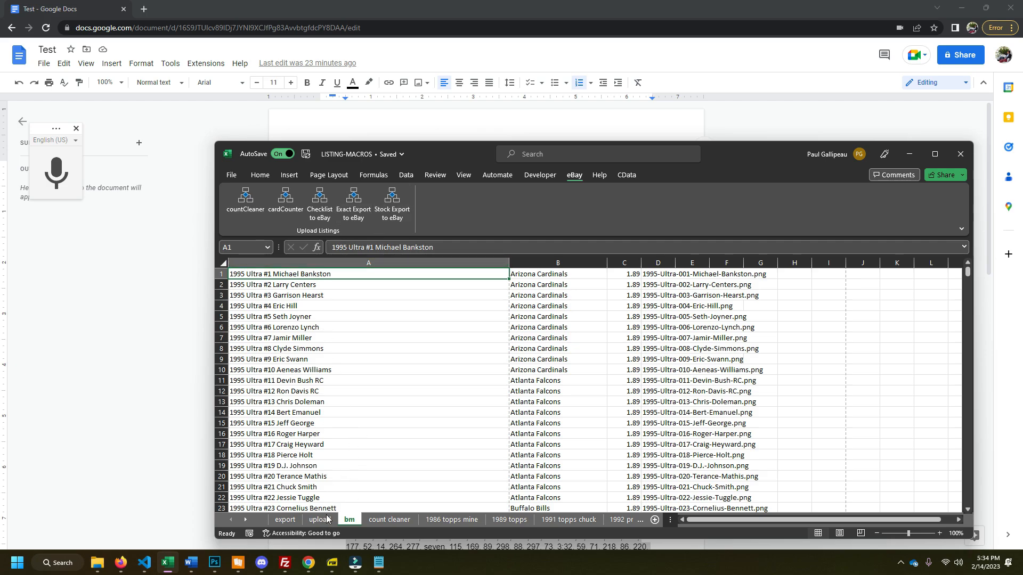
left_click(320, 519)
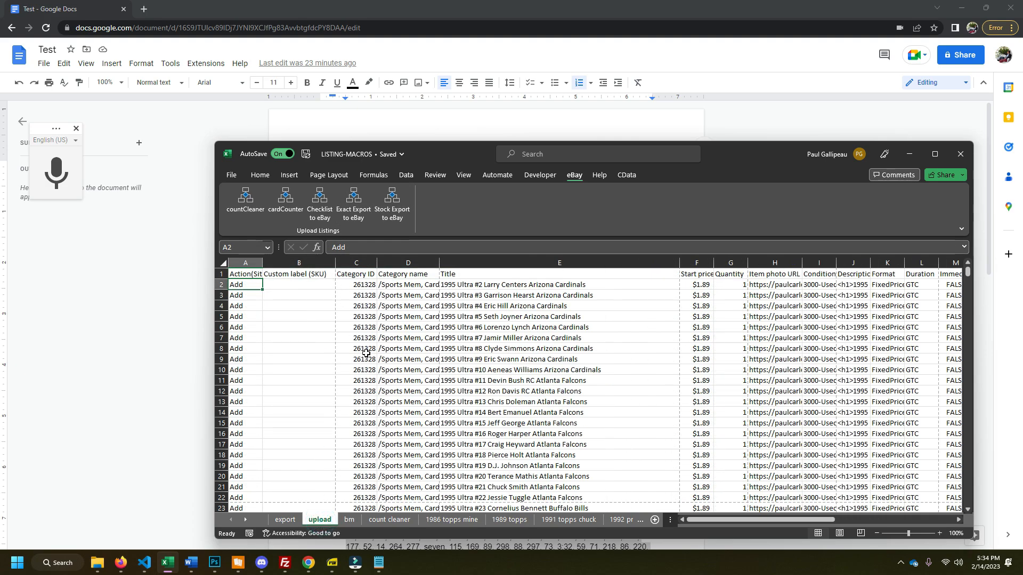
left_click(298, 285)
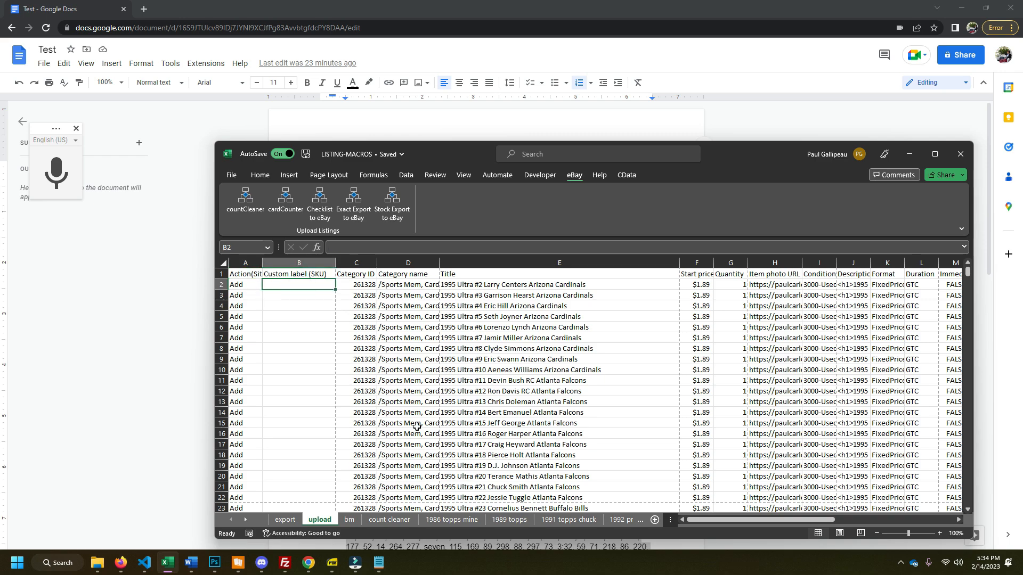
type("1996 Fleer Ultra")
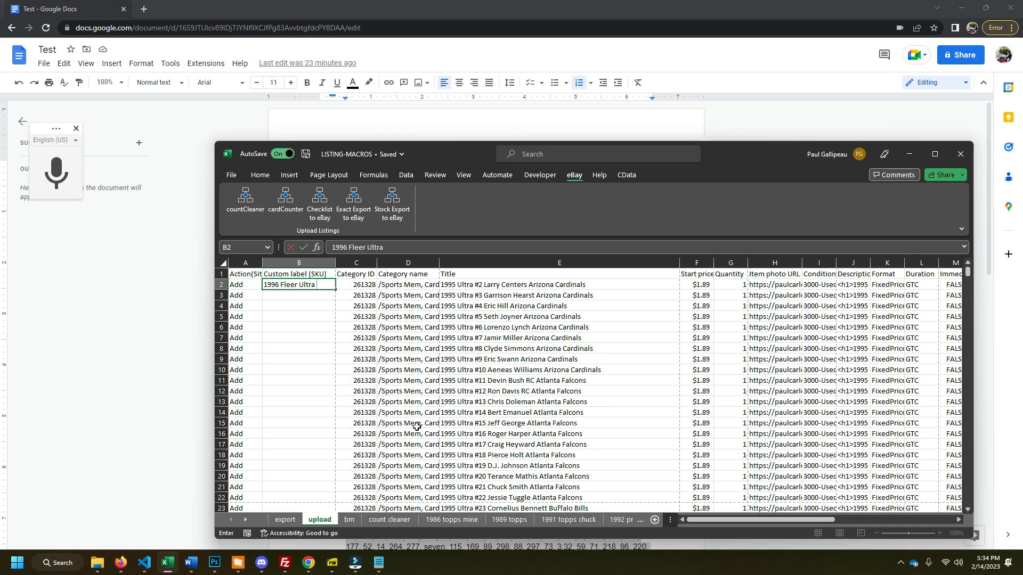
type("Football - Chuck")
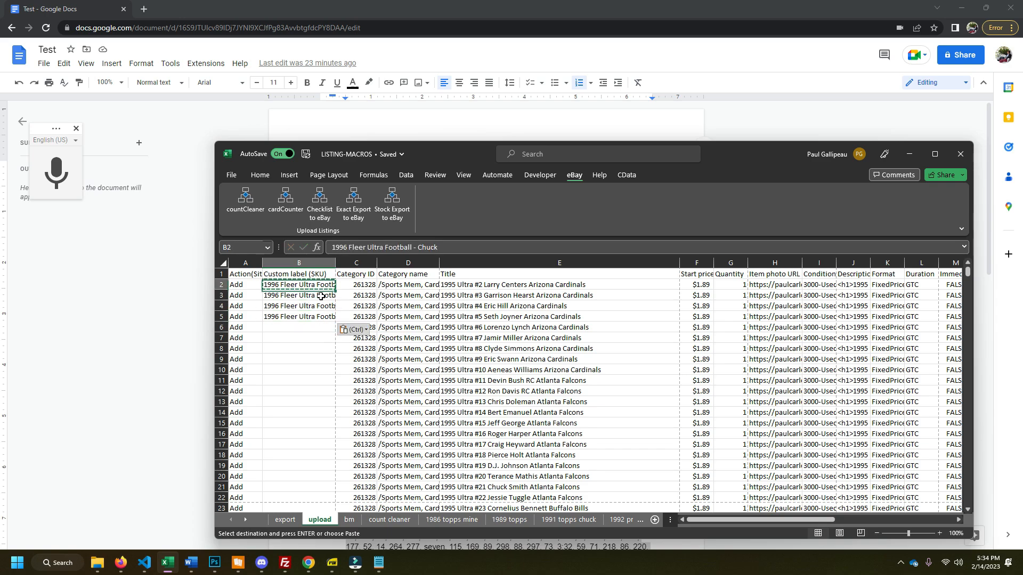
left_click_drag(298, 284, 299, 322)
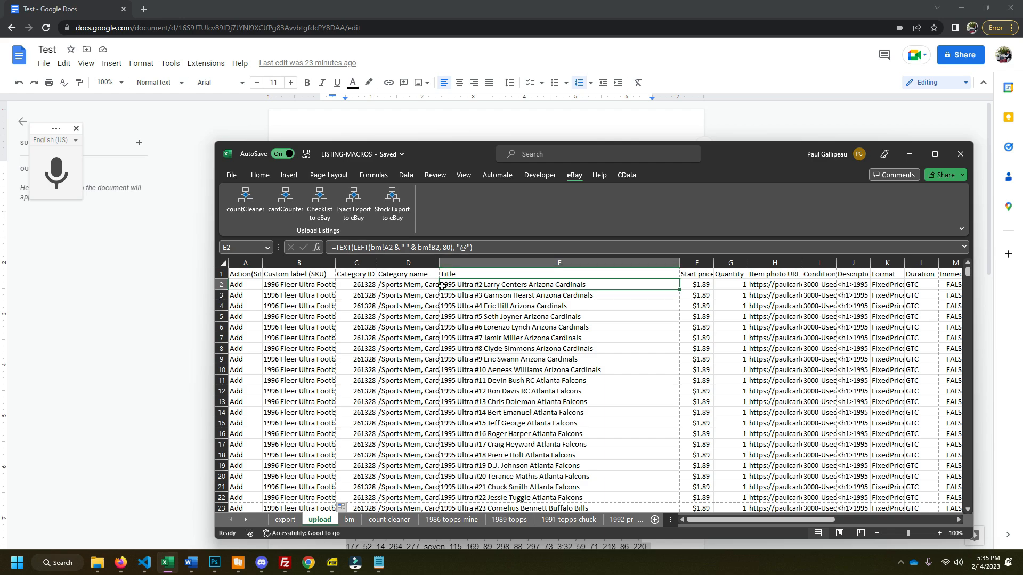
Review the count cleaner sheet and return to the upload sheet before leaving Excel.
left_click(389, 518)
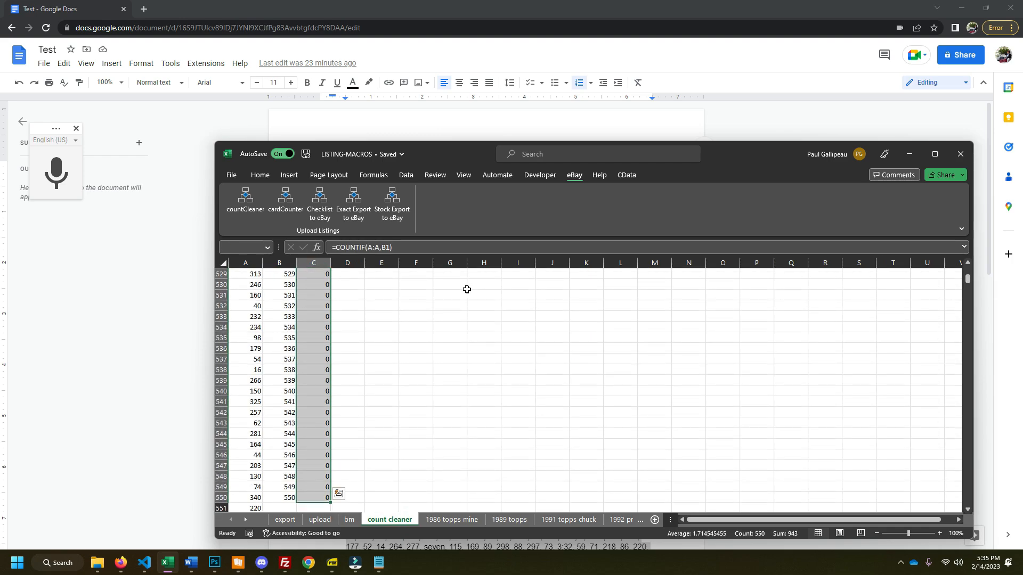
left_click(320, 519)
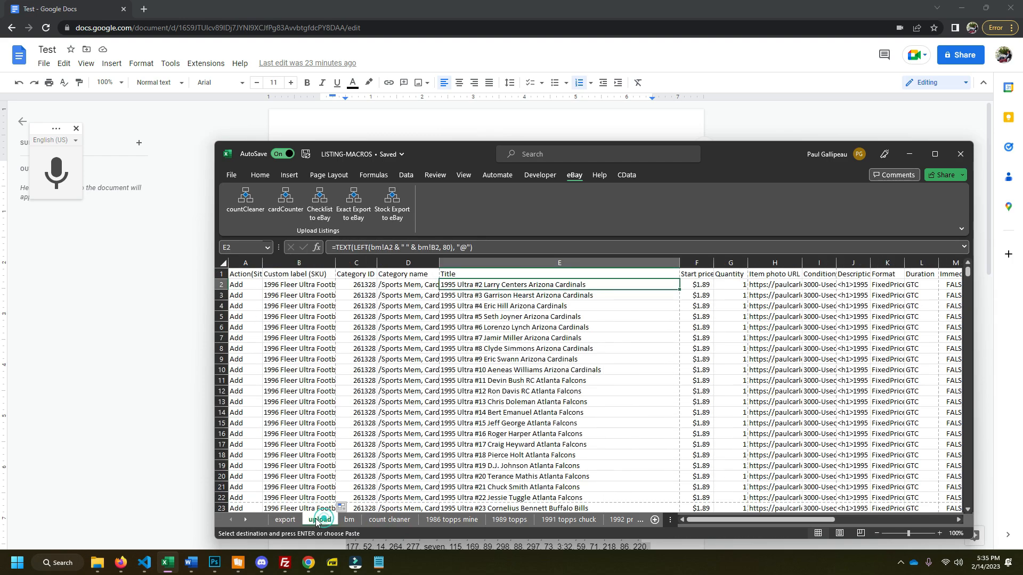
right_click(715, 283)
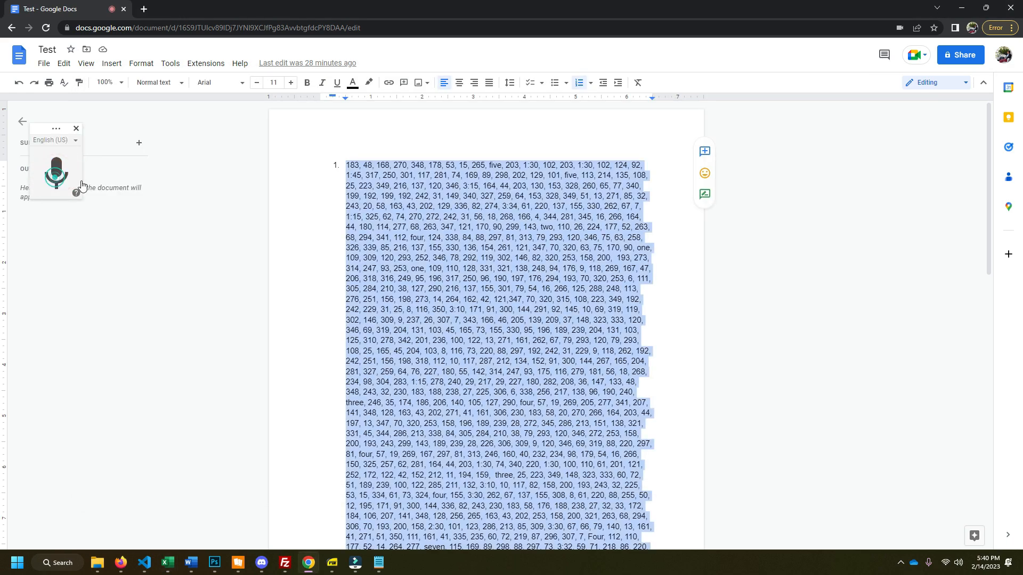
left_click(57, 175)
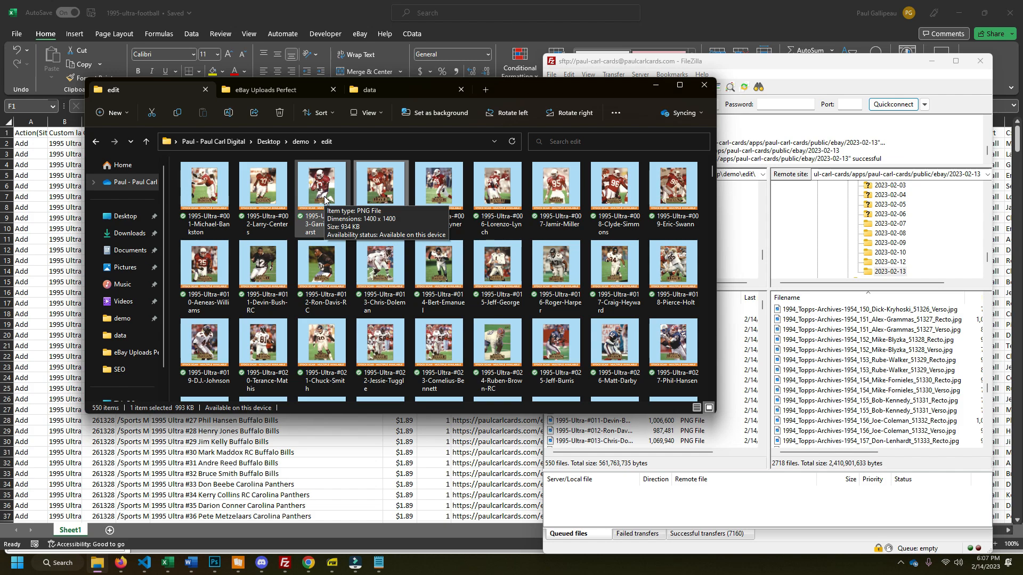
mouse_move(300, 198)
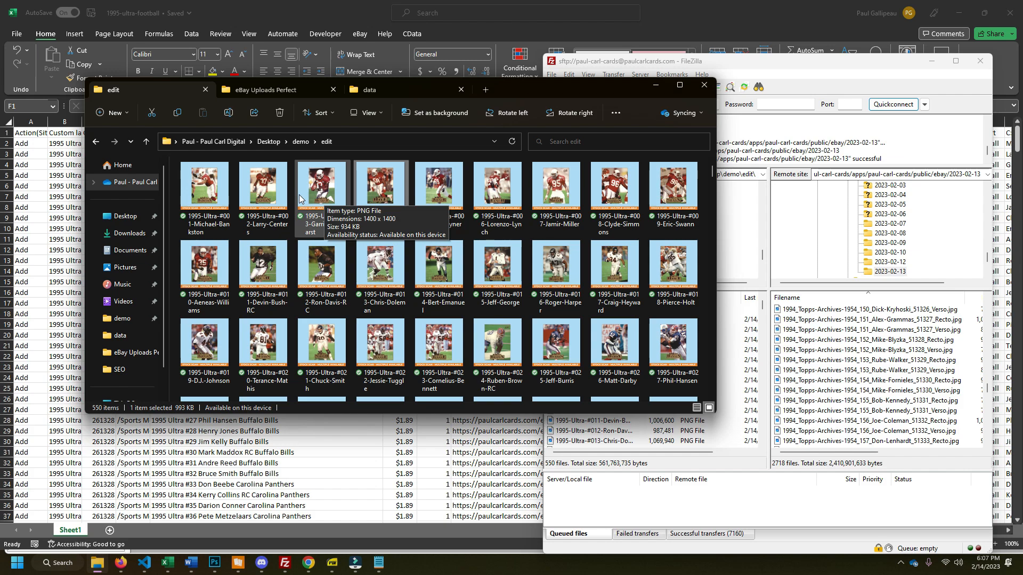
mouse_move(309, 198)
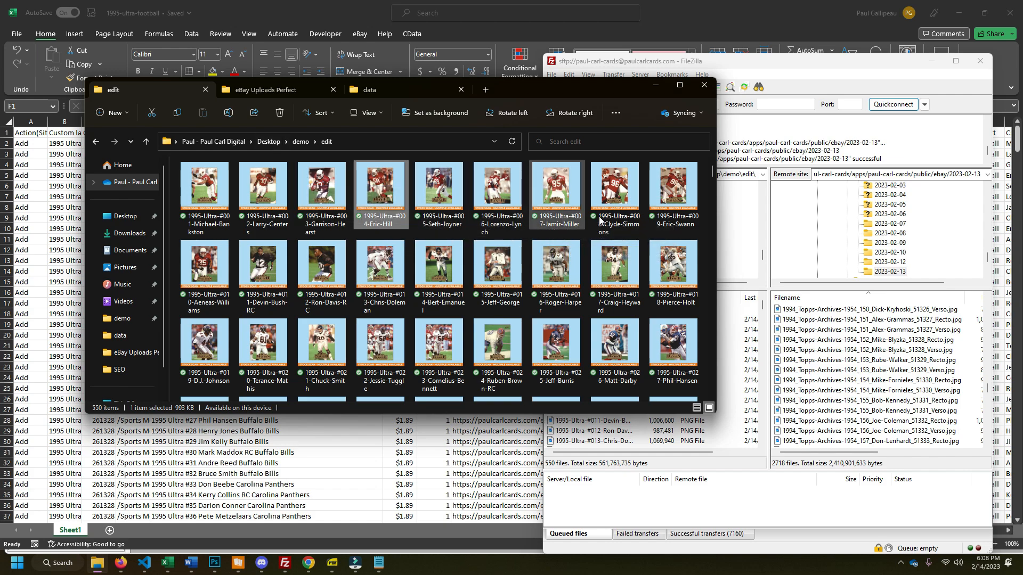
mouse_move(673, 190)
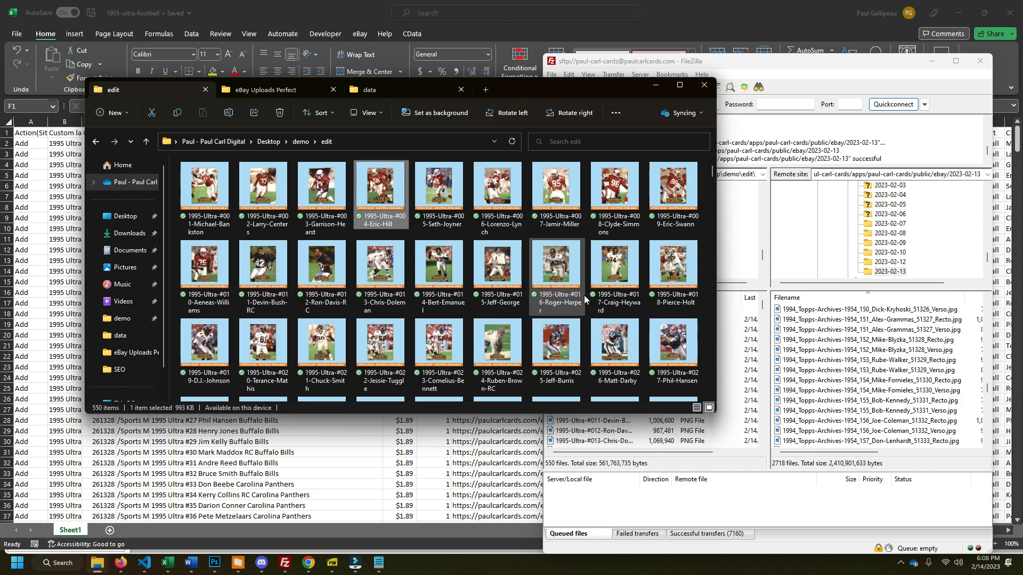
Select all 550 card images in the edit folder with Ctrl+A for renaming.
scroll("down", 3)
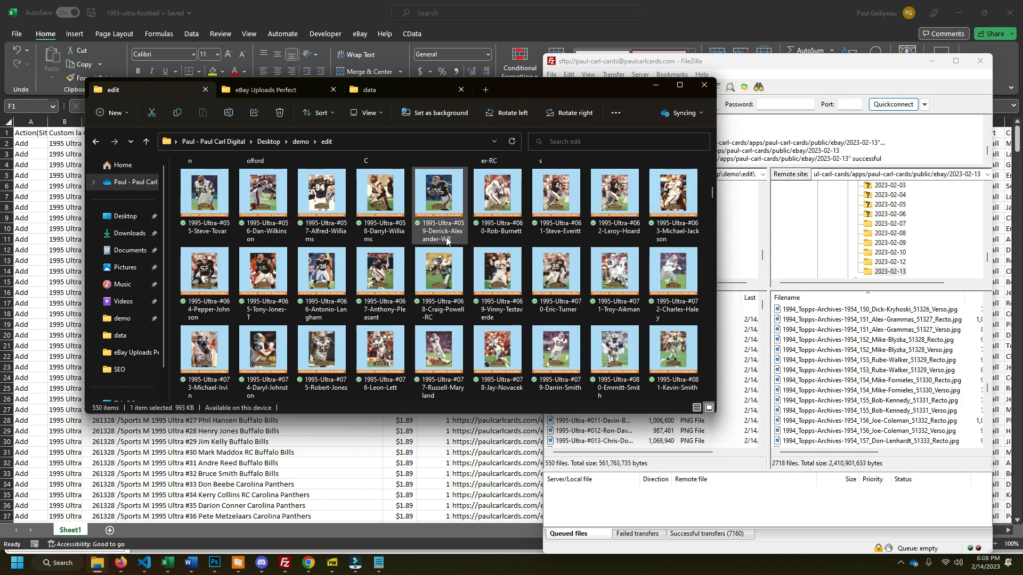
scroll("down", 3)
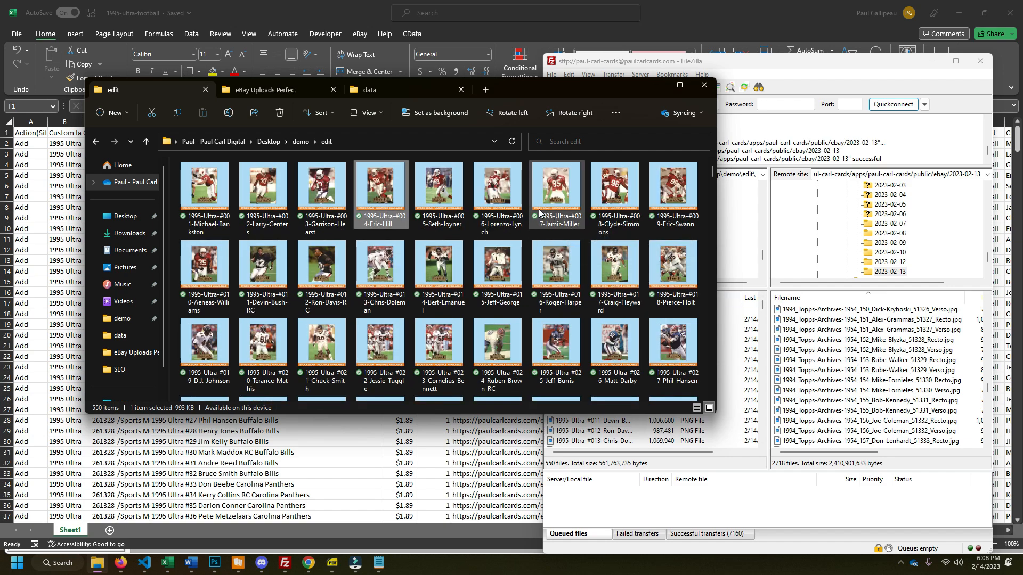
left_click(262, 188)
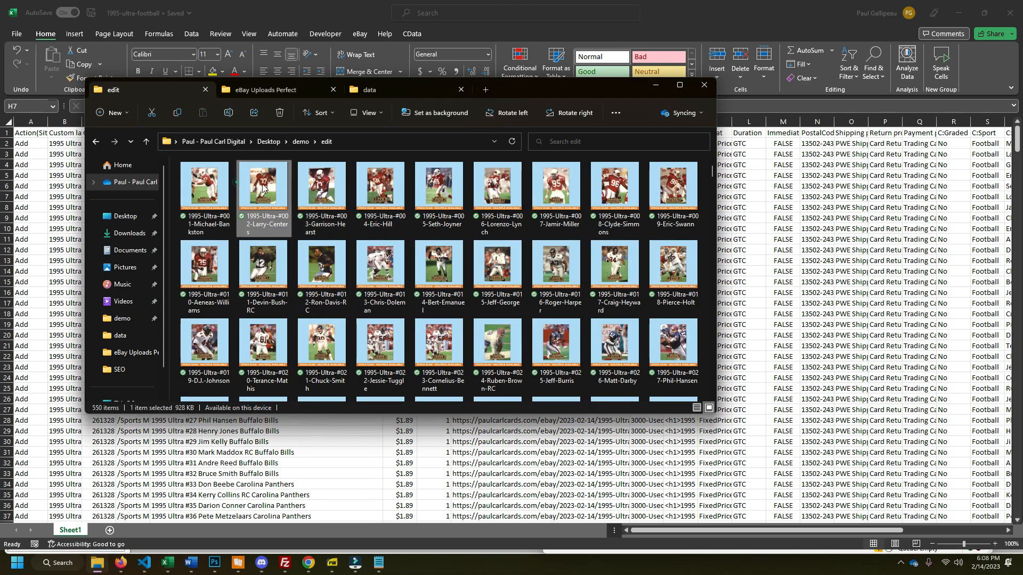
key("ctrl+a")
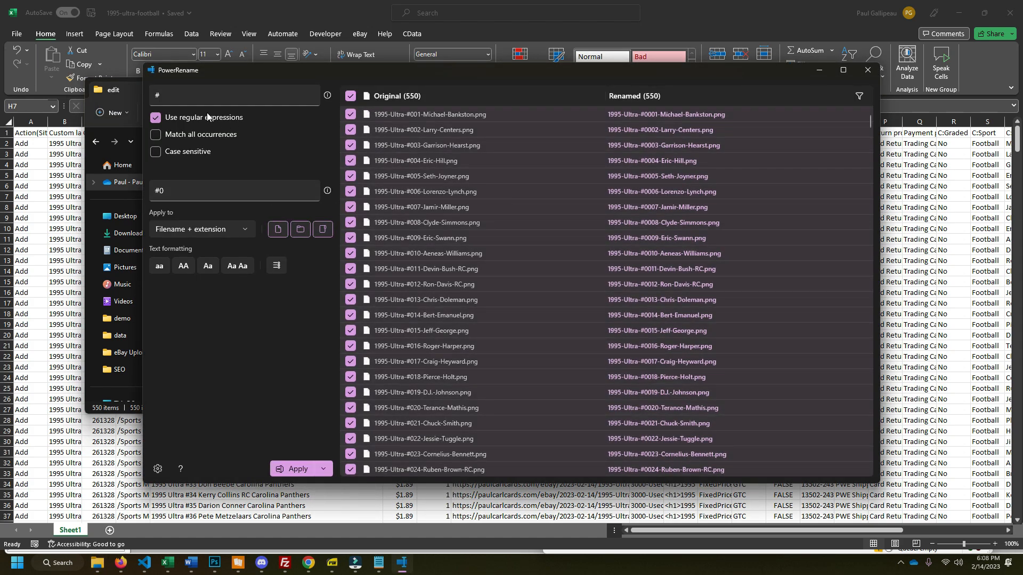
Replace # with nothing so names read like 1995-Ultra-001-Michael-Bankston.png, then close PowerRename.
left_click(234, 191)
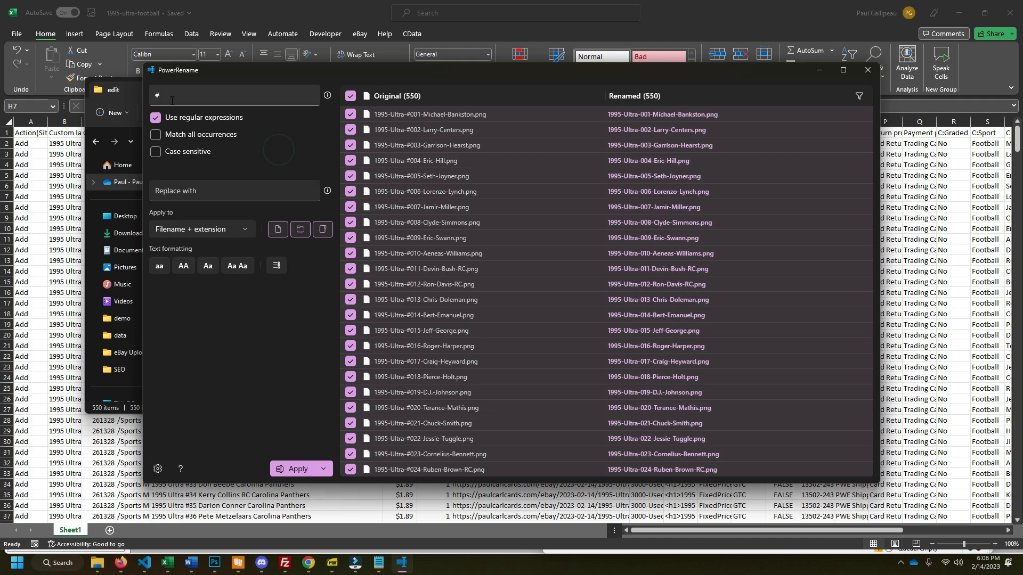
left_click(233, 94)
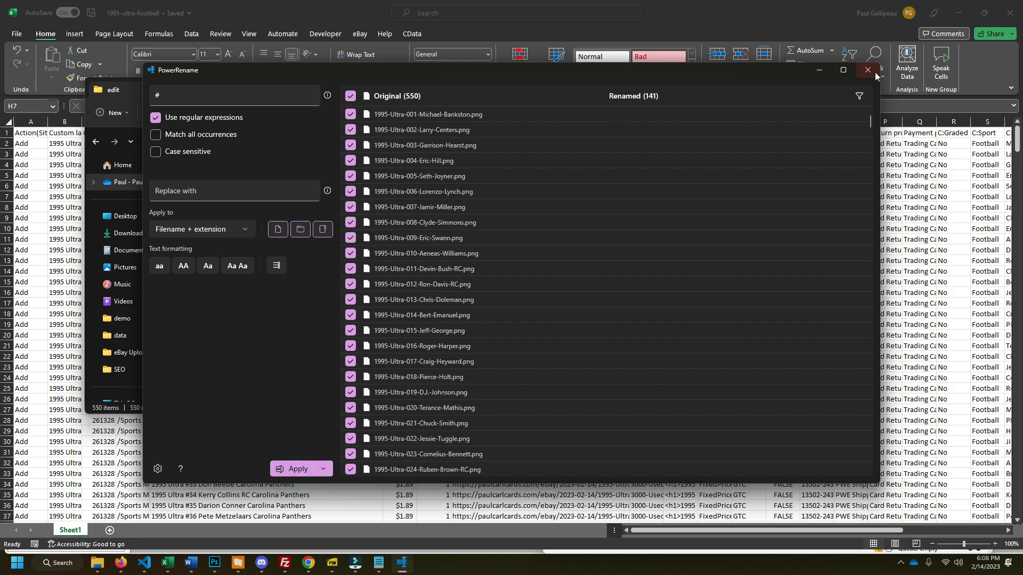
left_click(867, 71)
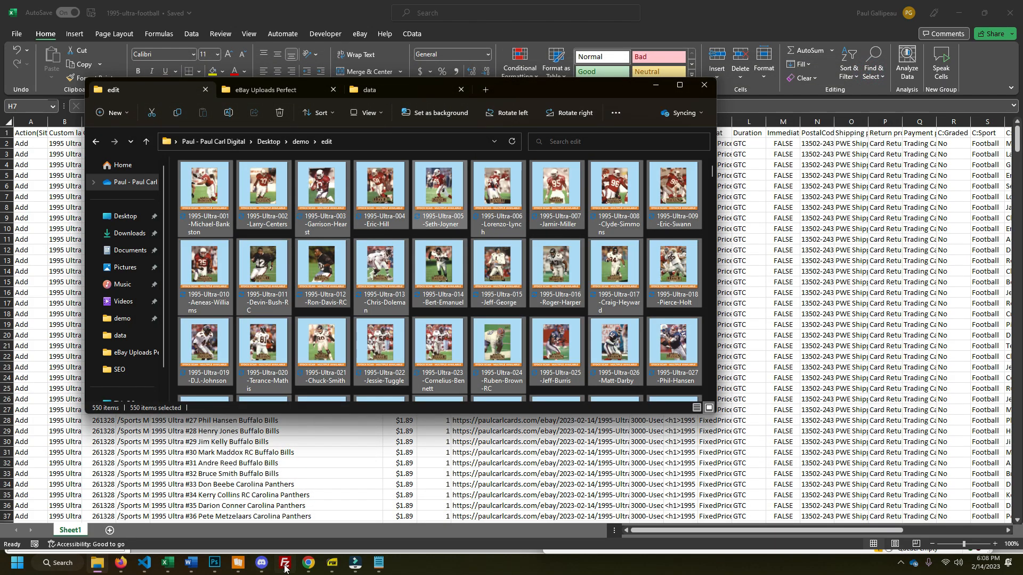
Create an empty 2023-02-14 folder inside the remote public/ebay directory in FileZilla.
left_click(269, 567)
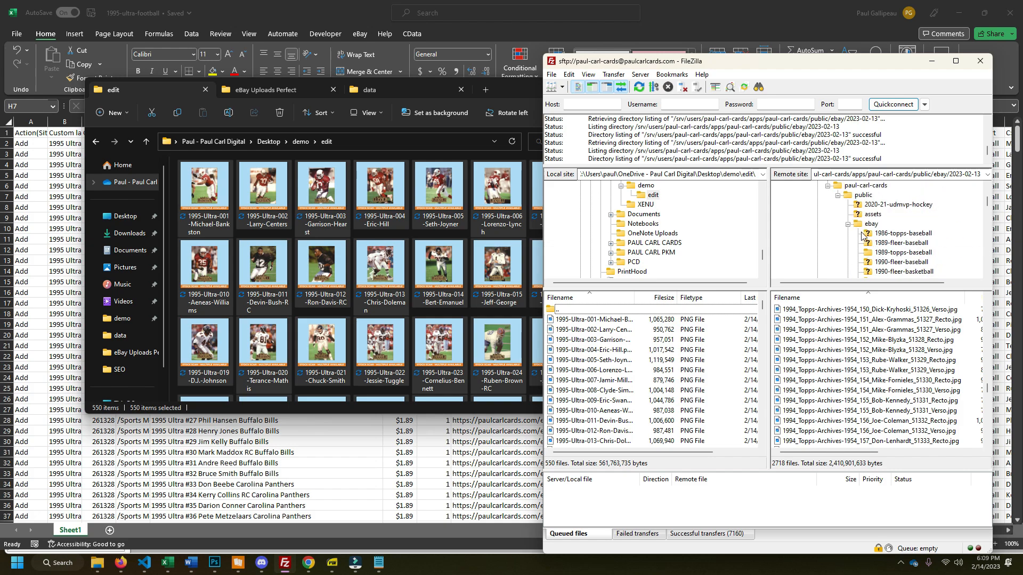
left_click(870, 223)
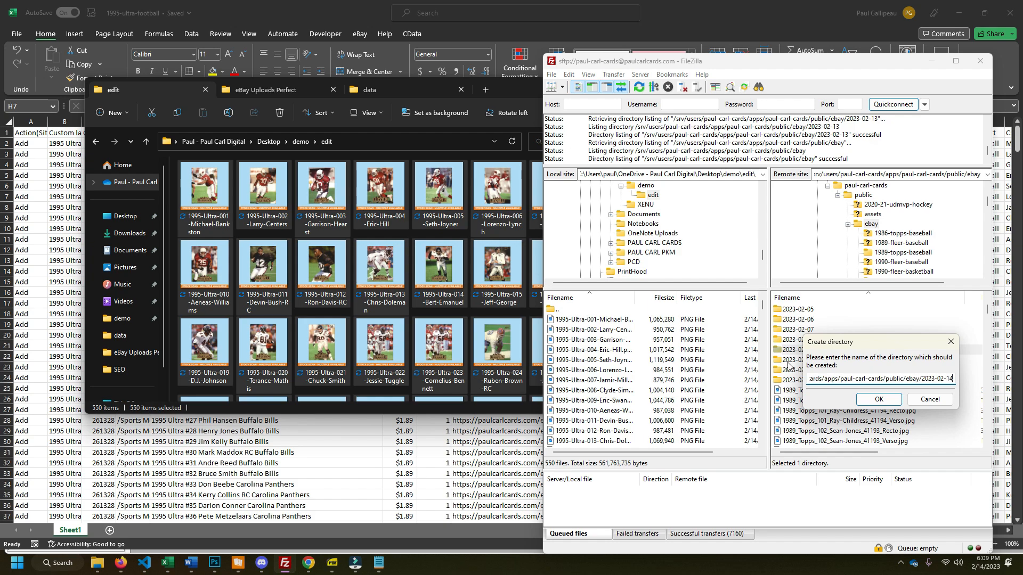
left_click(877, 400)
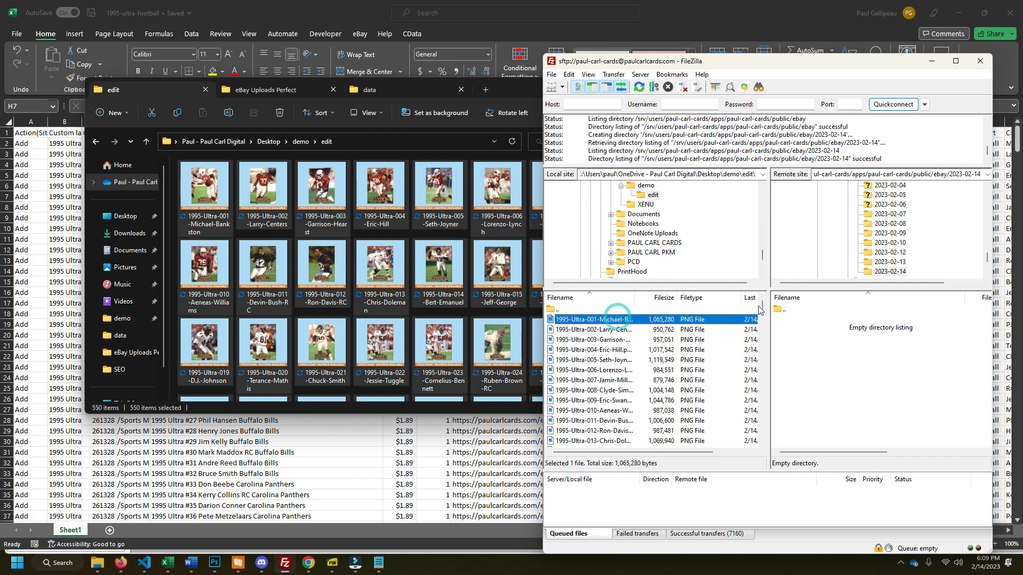
scroll("down", 3)
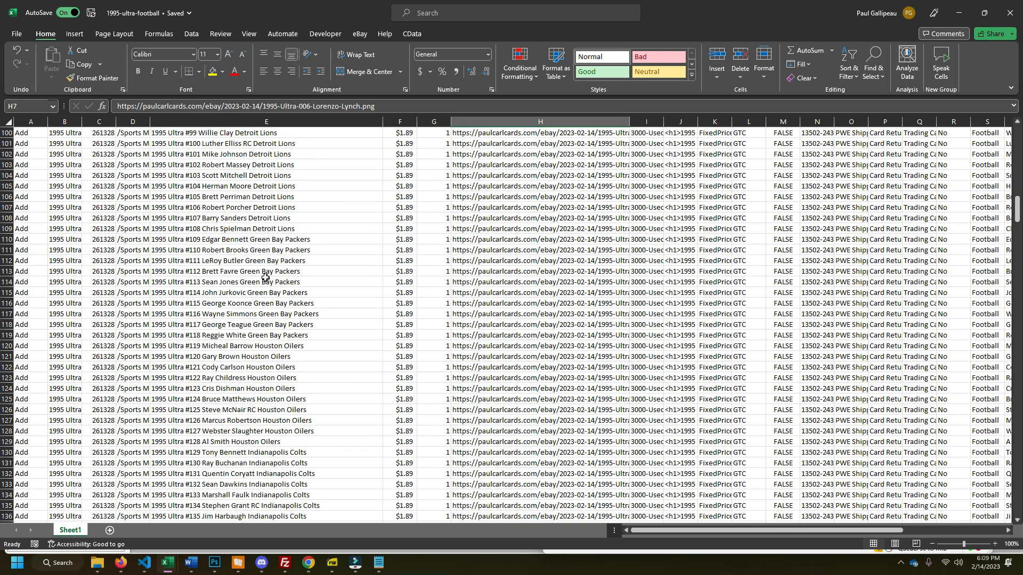
scroll("down", 3)
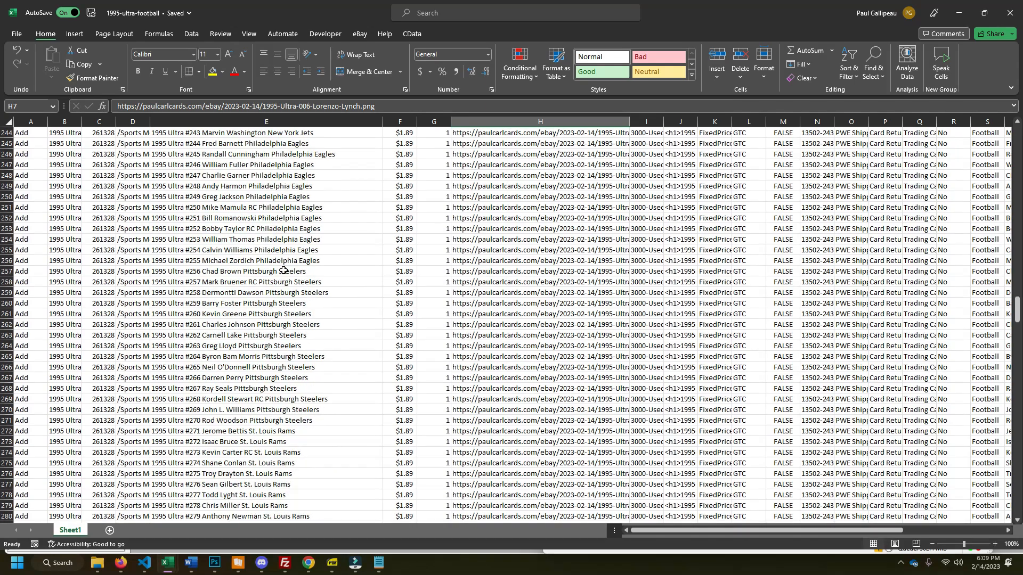
scroll("down", 3)
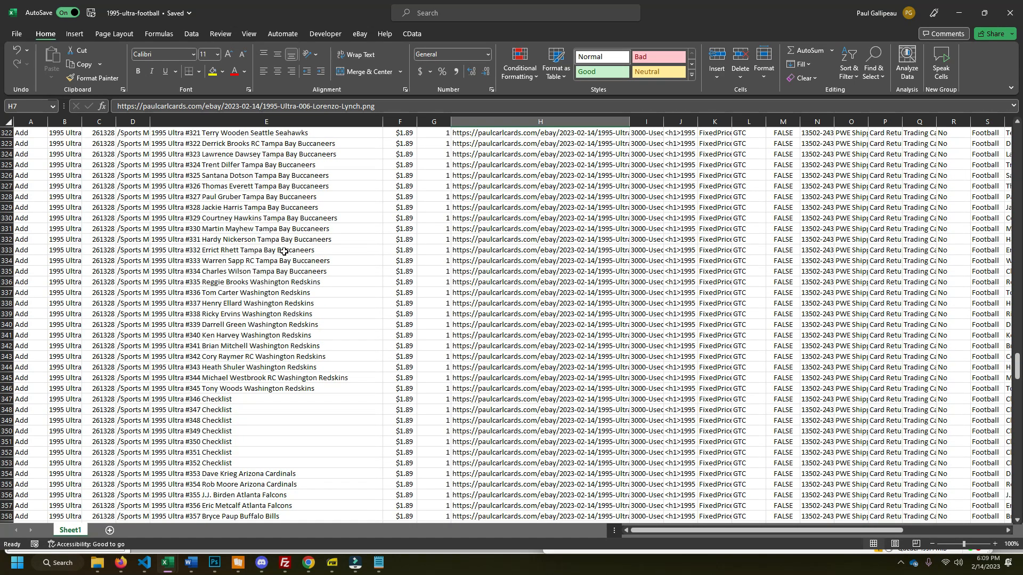
scroll("down", 3)
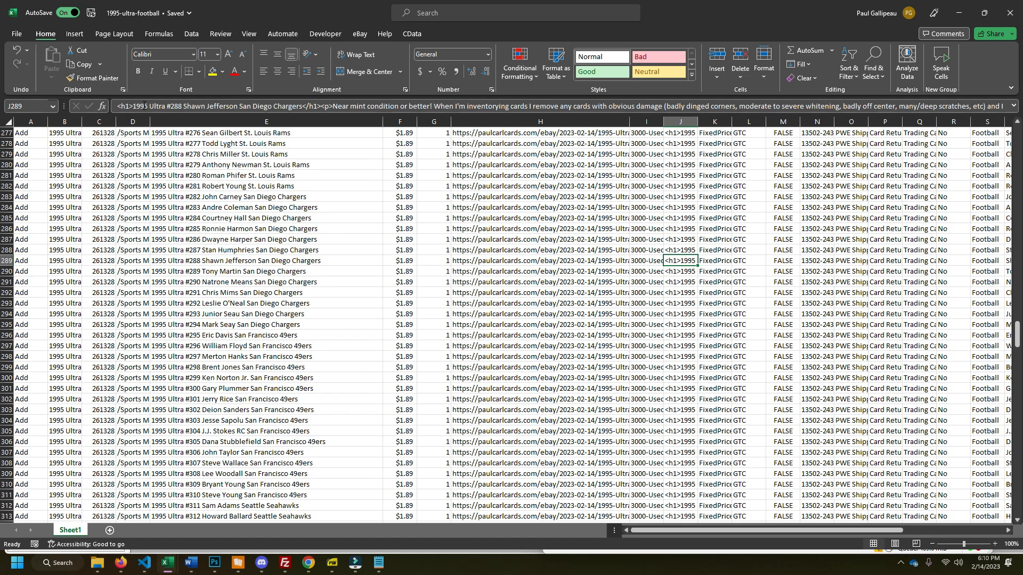
left_click(319, 105)
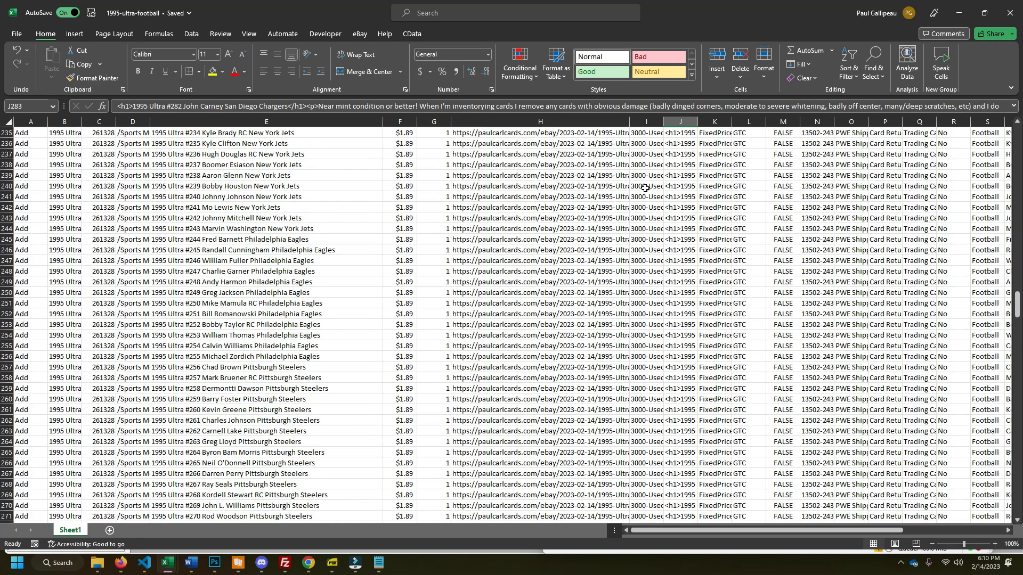
scroll("up", 3)
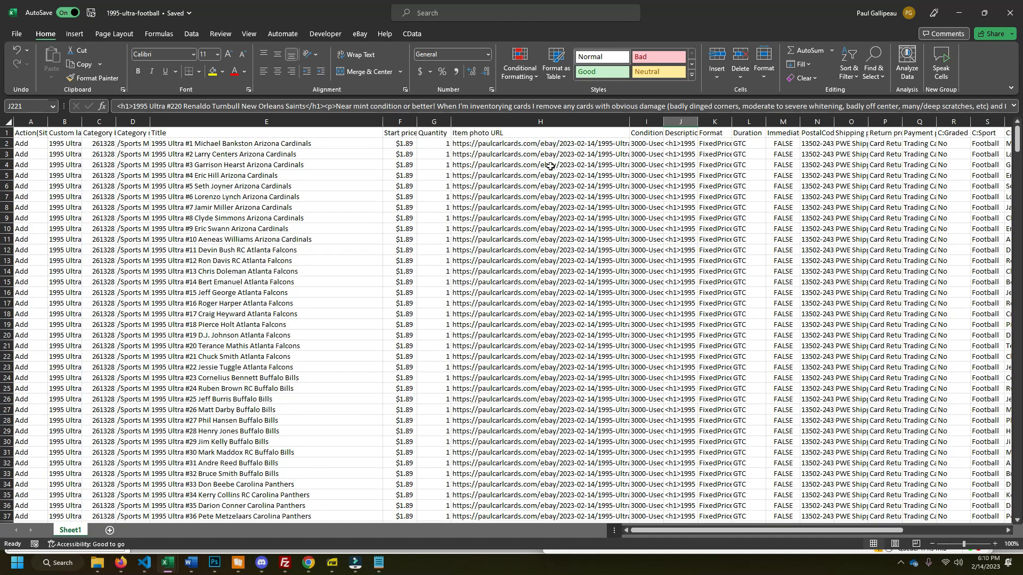
mouse_move(657, 255)
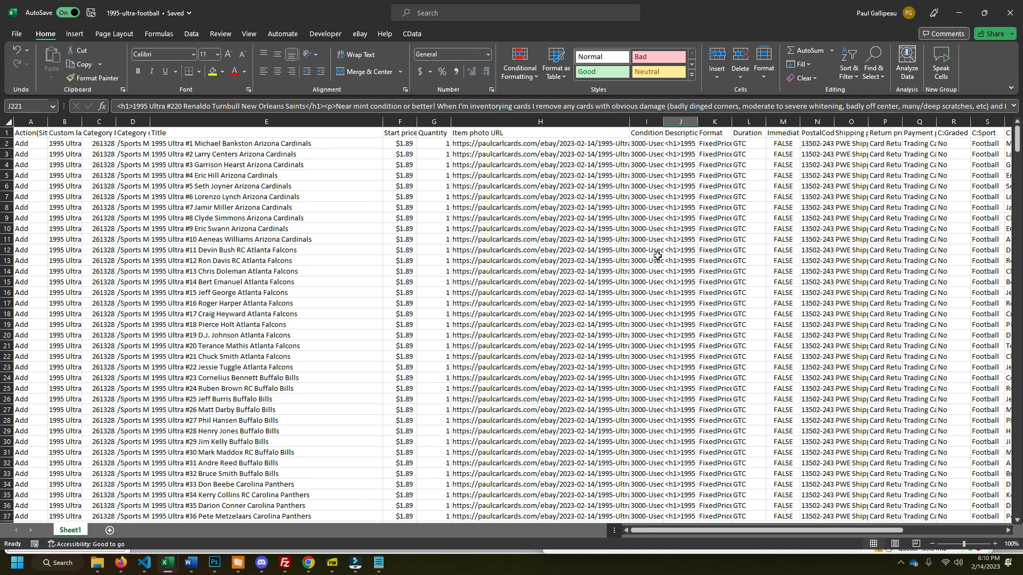